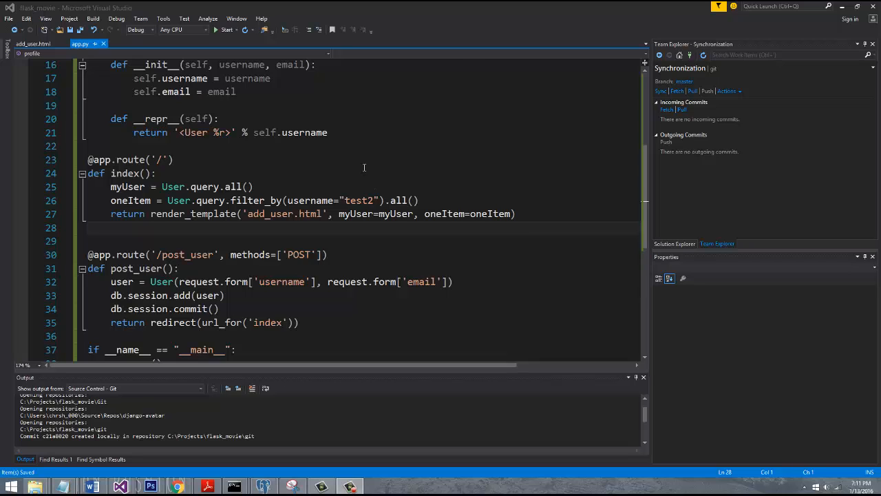
- Select the index route block in app.py and copy it for reuse
click(253, 187)
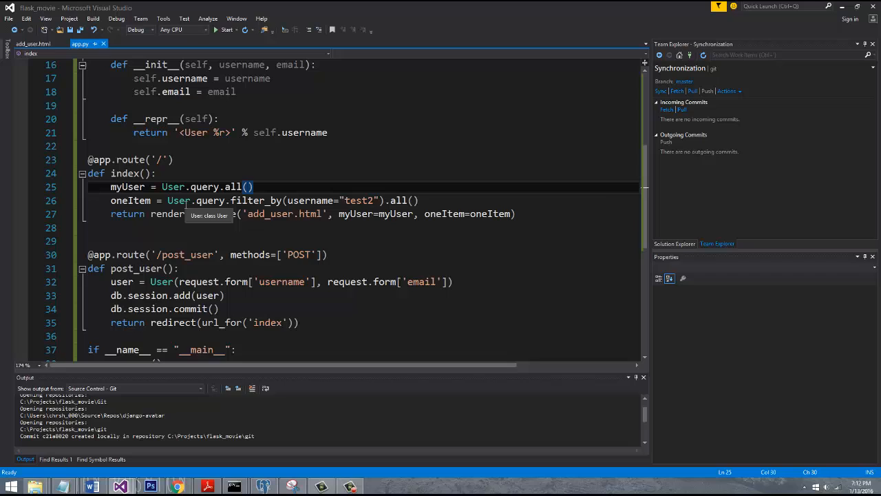
mouse_move(353, 220)
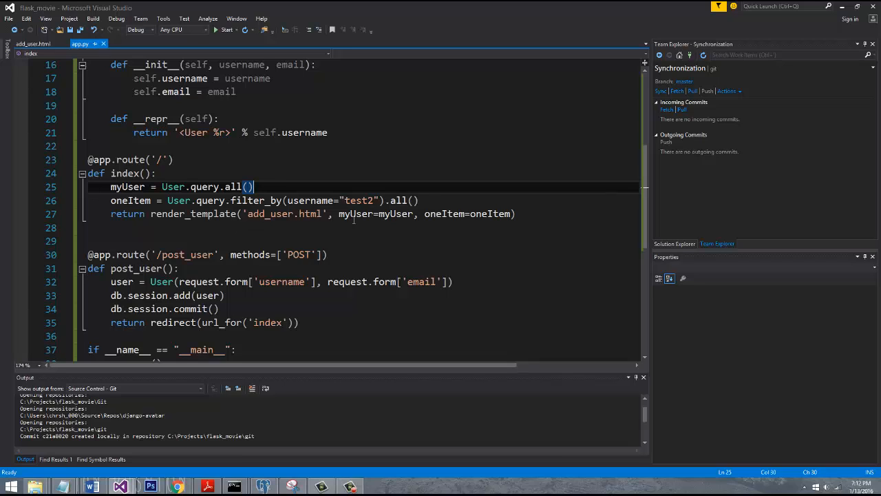
mouse_move(239, 175)
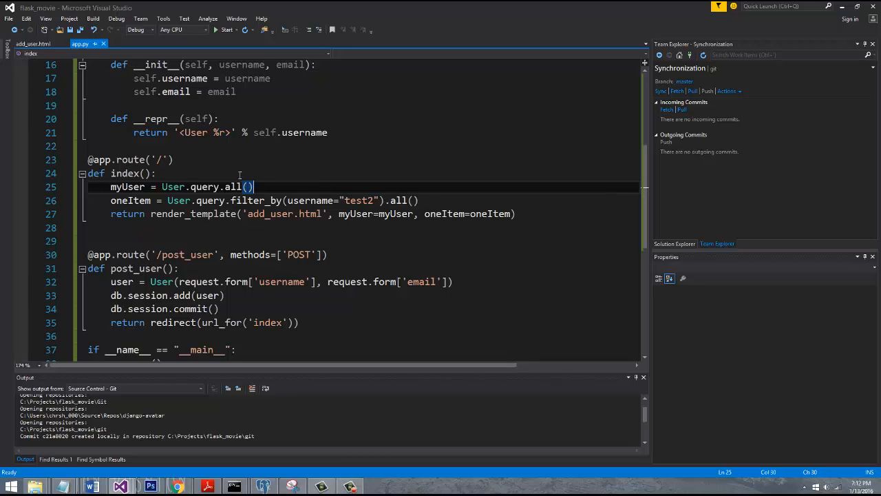
mouse_move(299, 104)
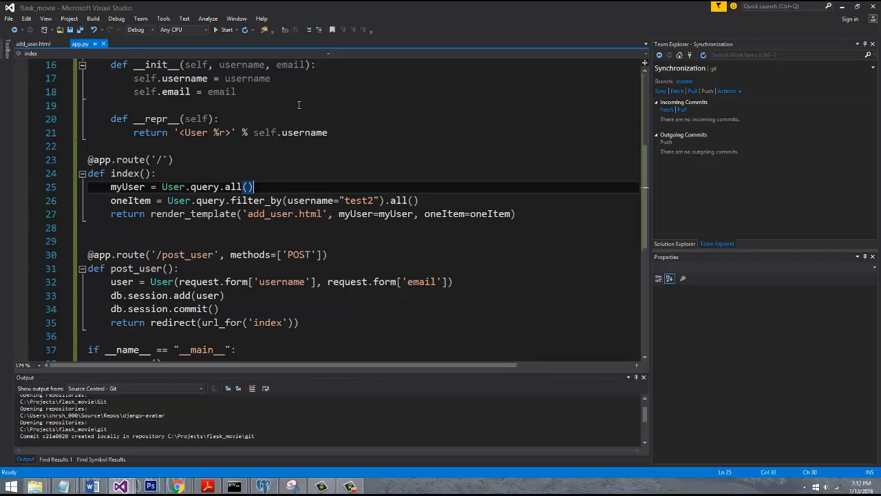
mouse_move(523, 209)
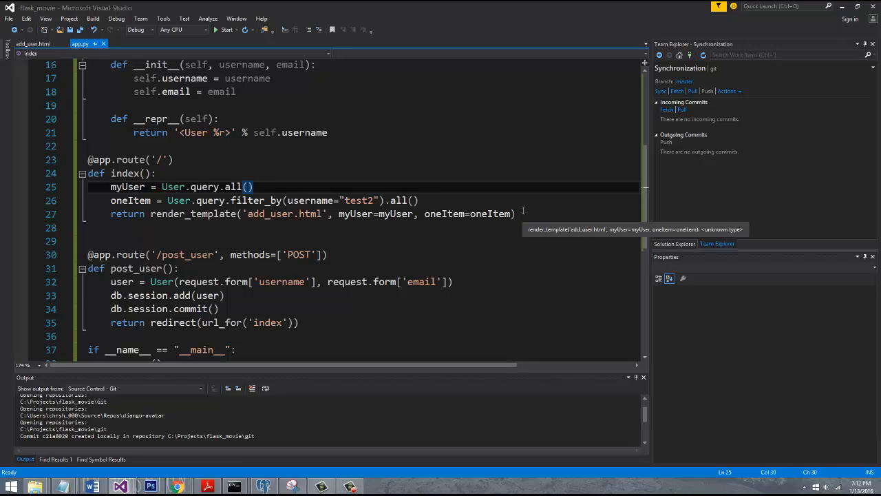
mouse_move(404, 160)
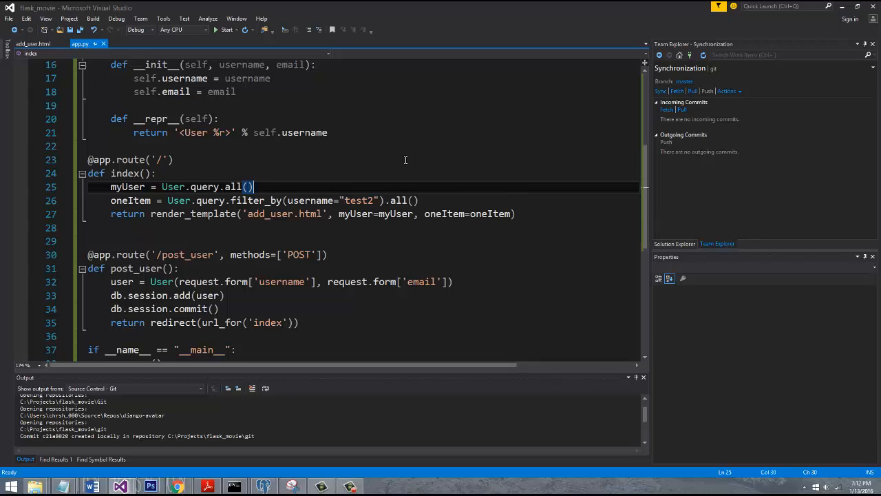
mouse_move(347, 220)
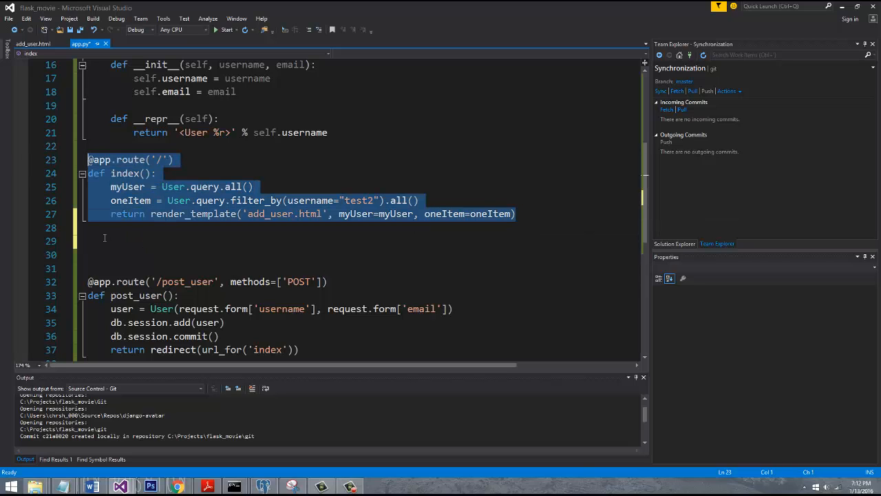
- Paste the index route below the original and change its path to '/profile/<username>'
key(ctrl+v)
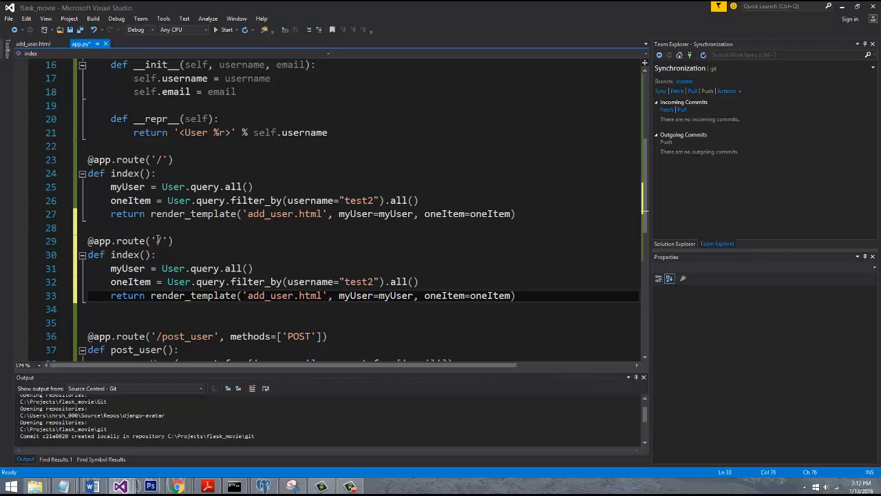
text(profile)
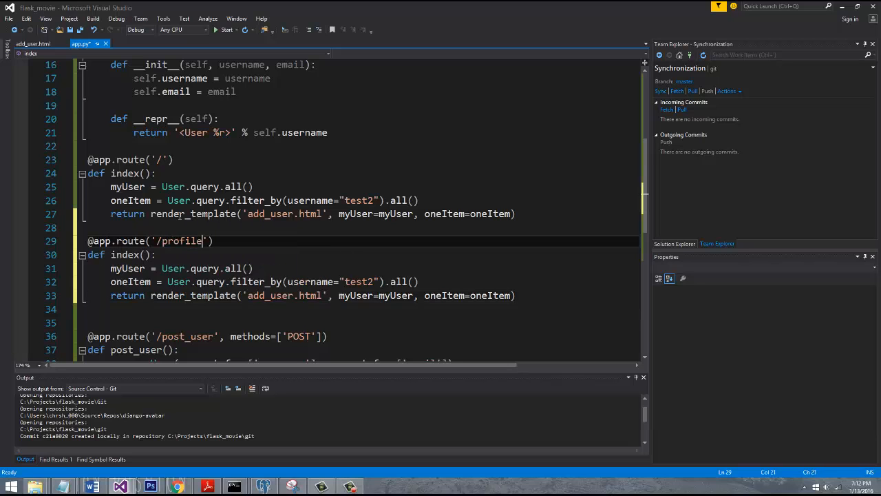
double_click(182, 240)
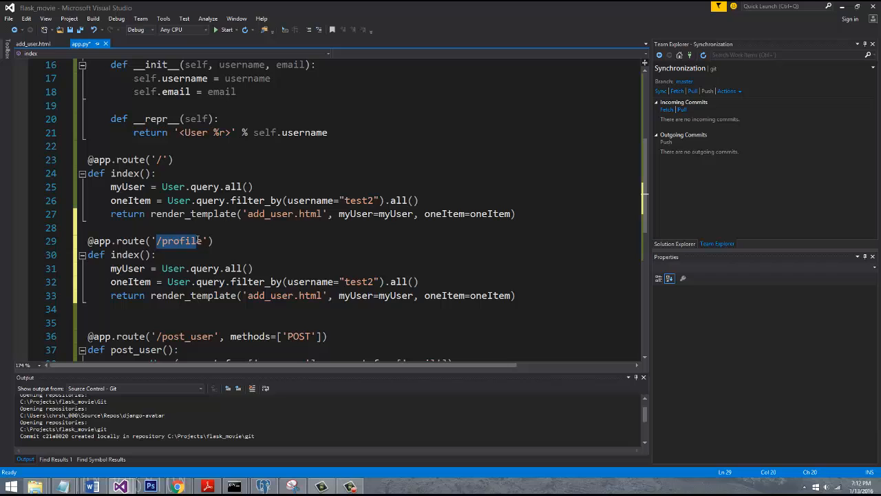
click(210, 240)
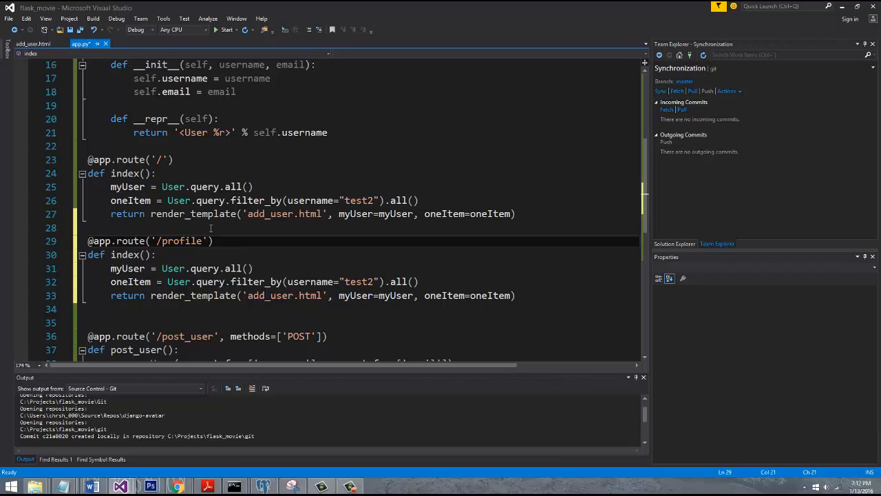
text(/)
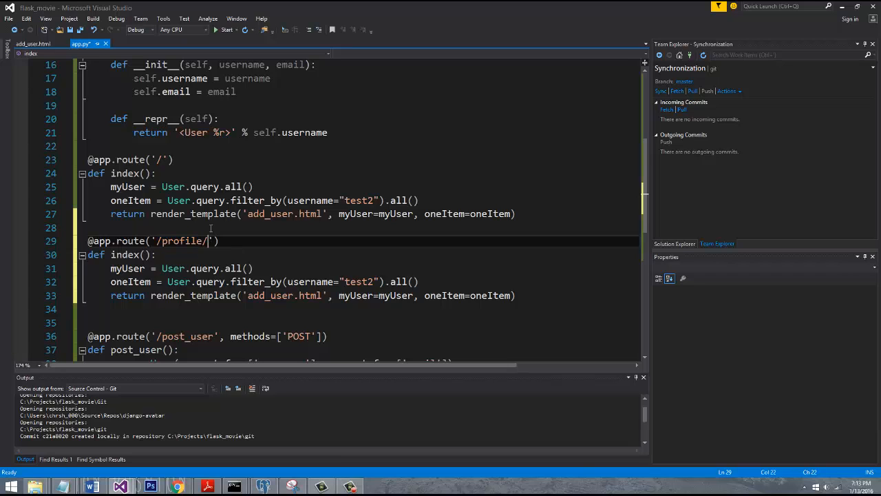
text(<>)
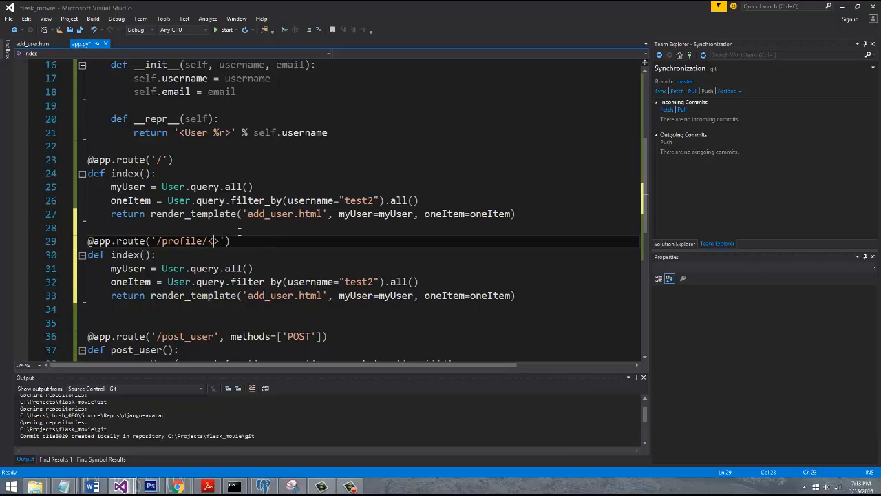
text(>)
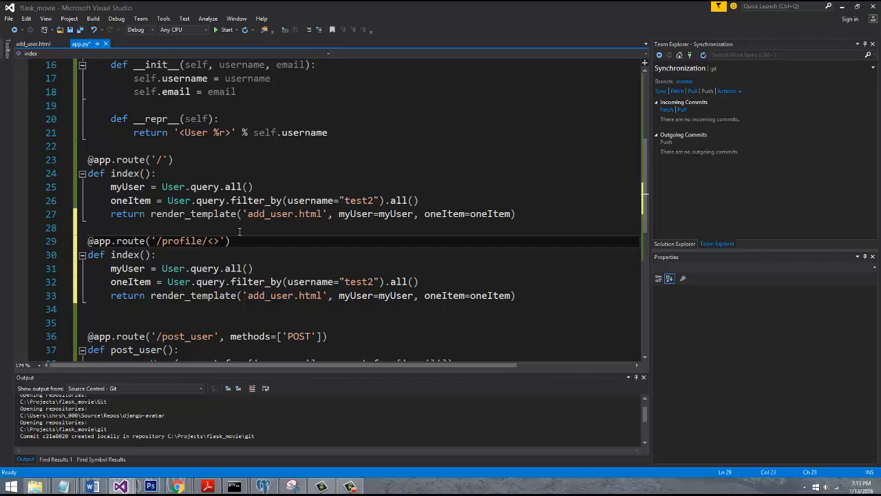
text(username)
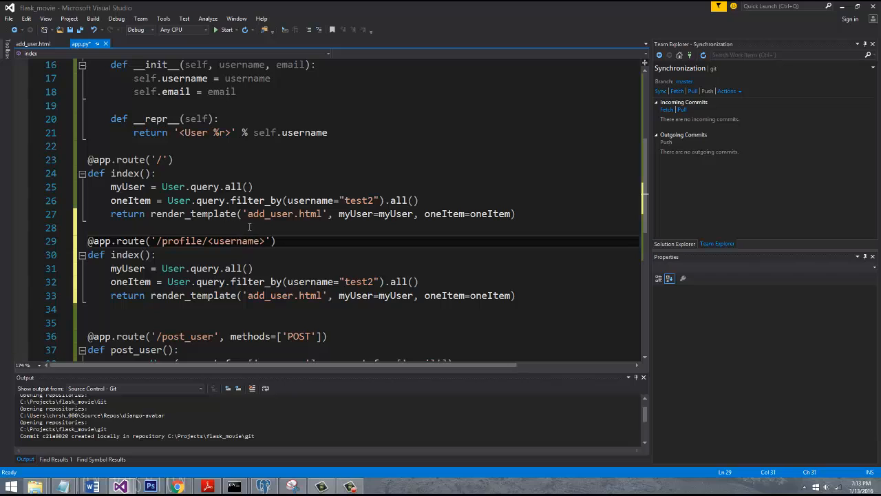
mouse_move(206, 241)
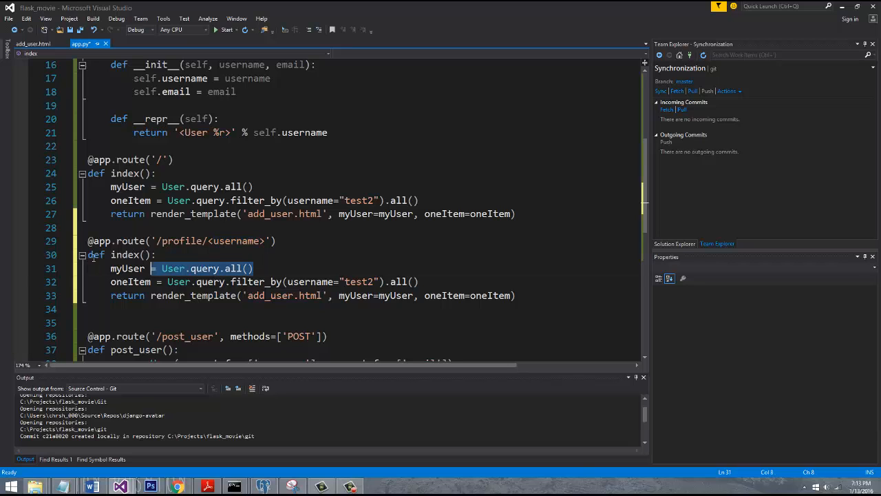
- Replace the all-users query with User.query.filter_by(username=username).first() rendering profile.html
key(Delete)
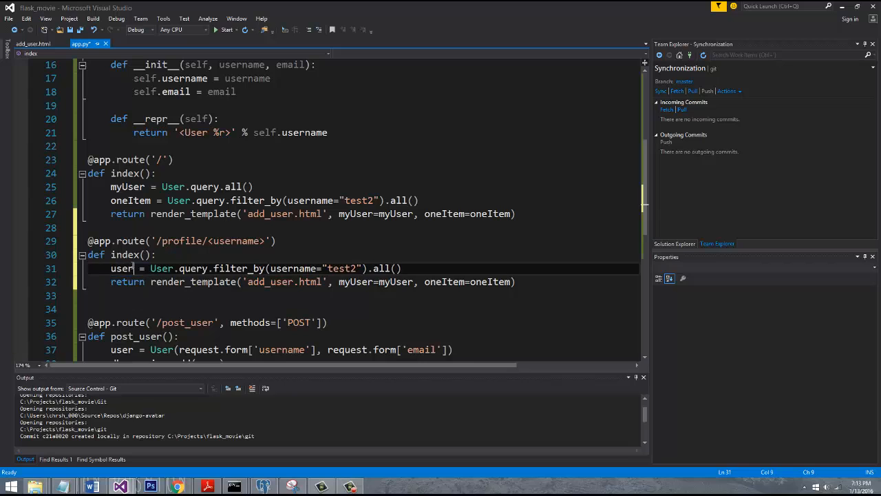
mouse_move(253, 267)
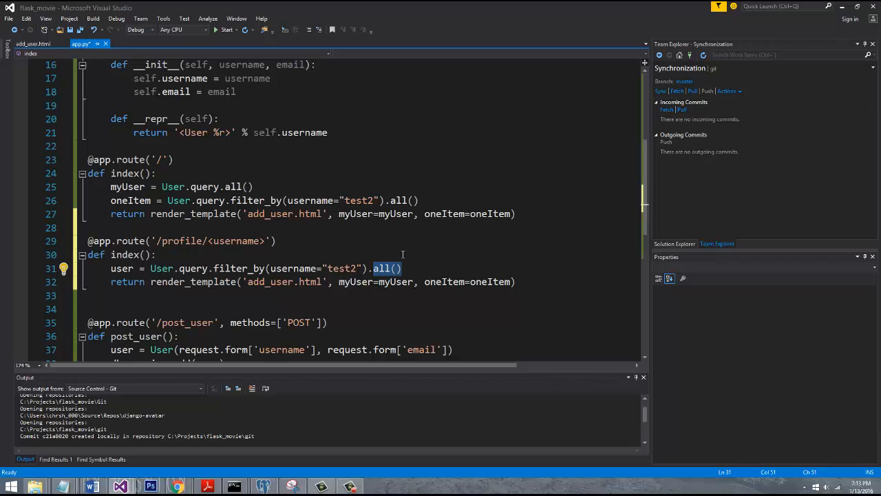
text(first)
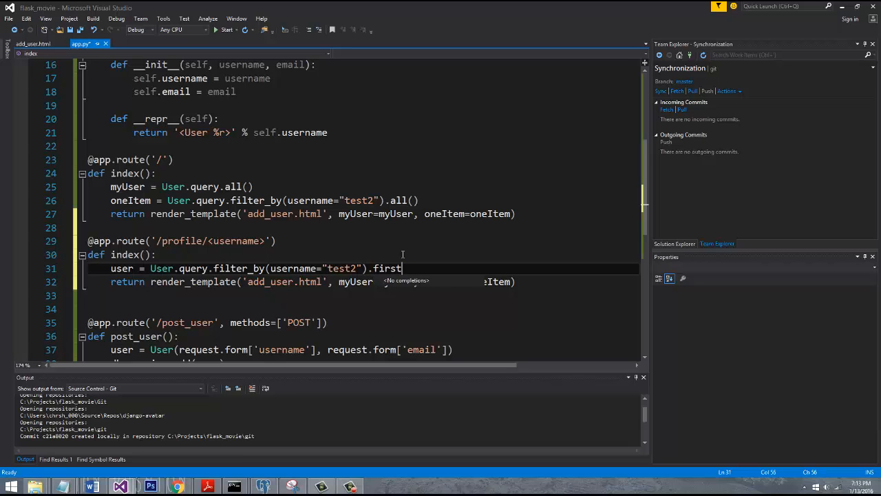
text(())
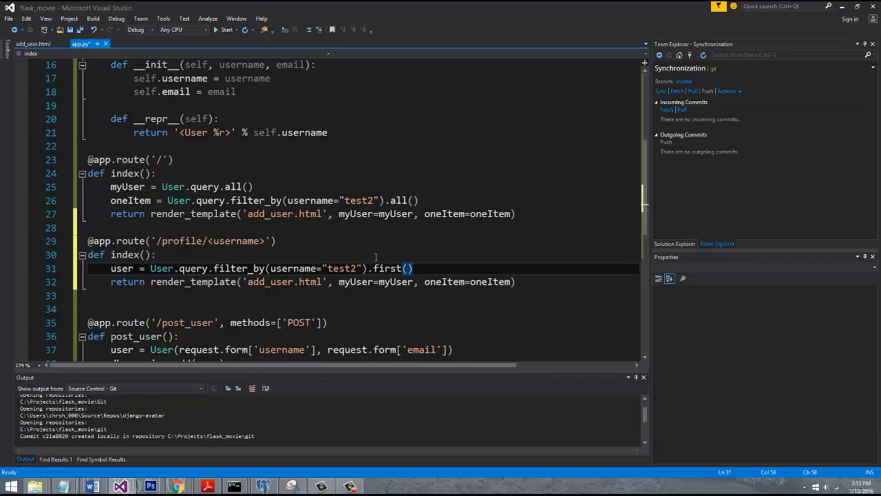
mouse_move(341, 269)
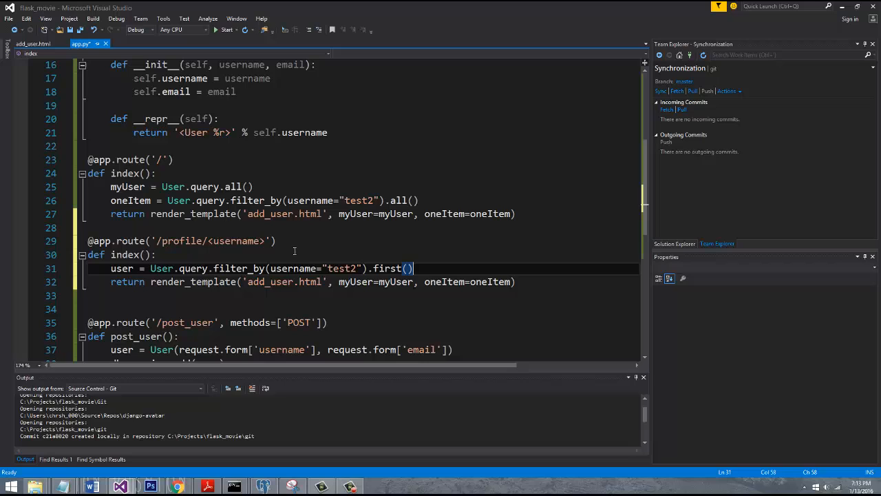
click(283, 267)
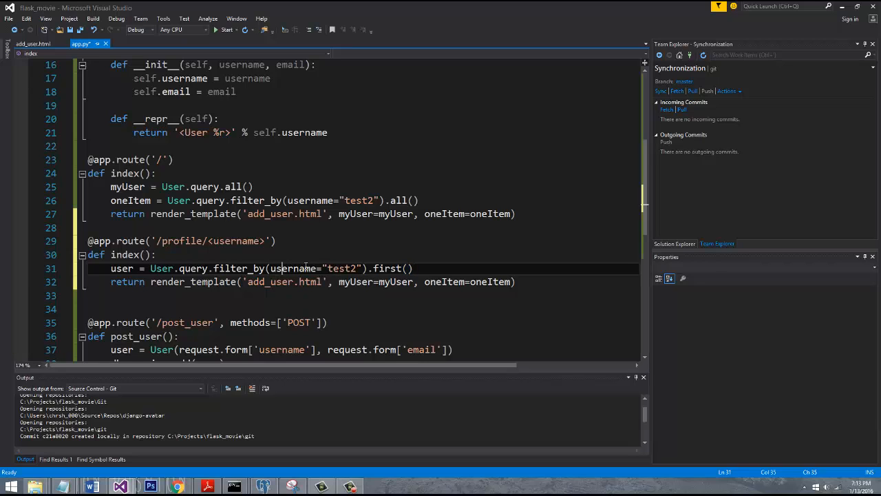
double_click(341, 268)
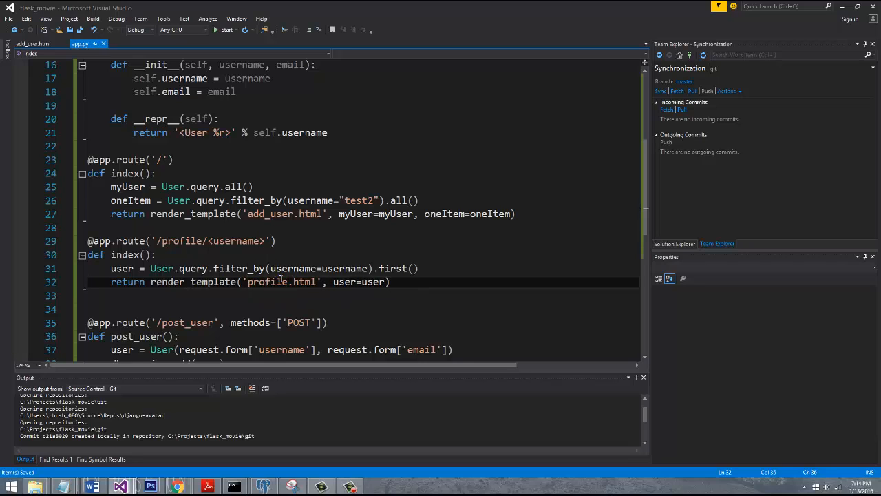
- Add a new HTML page named profile.html to the templates folder via Solution Explorer
click(674, 242)
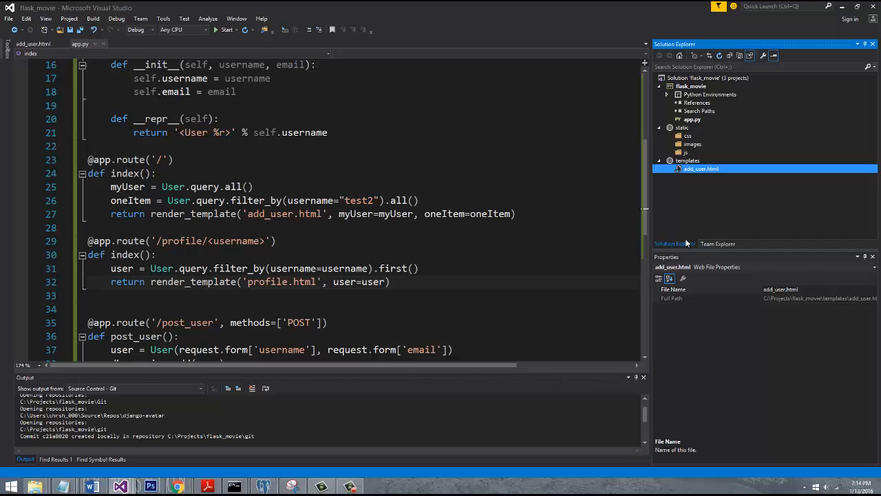
right_click(687, 159)
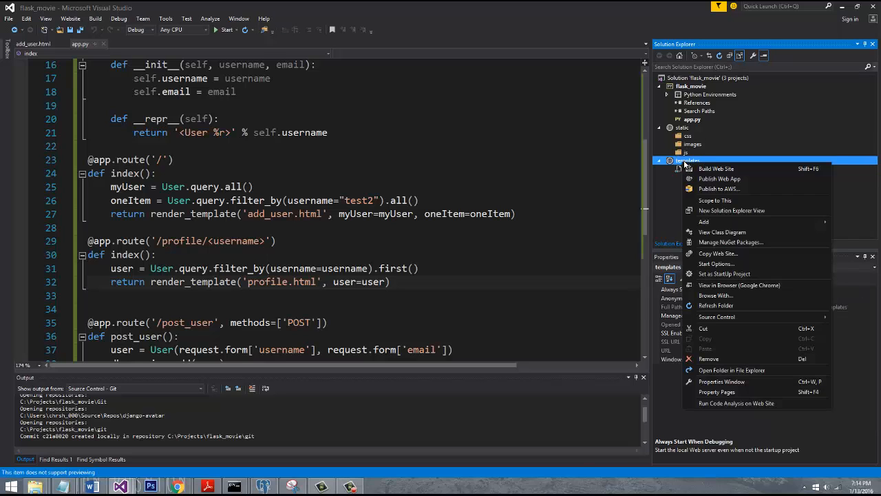
mouse_move(704, 222)
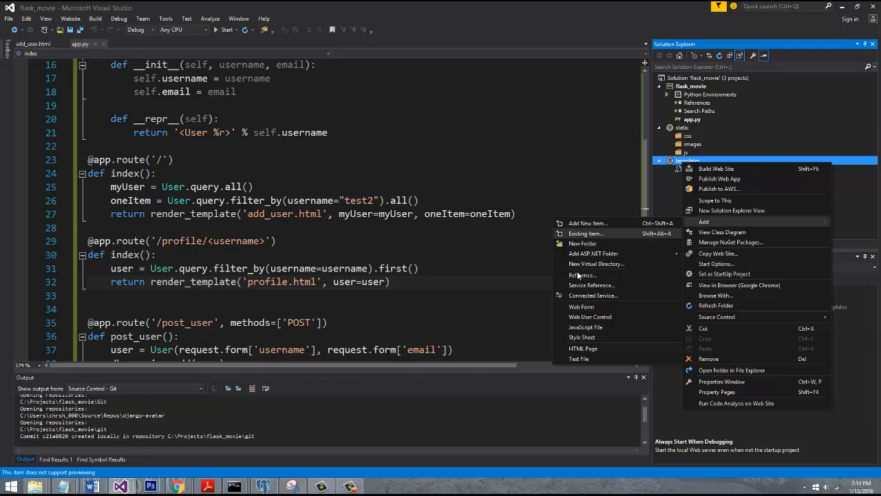
mouse_move(584, 348)
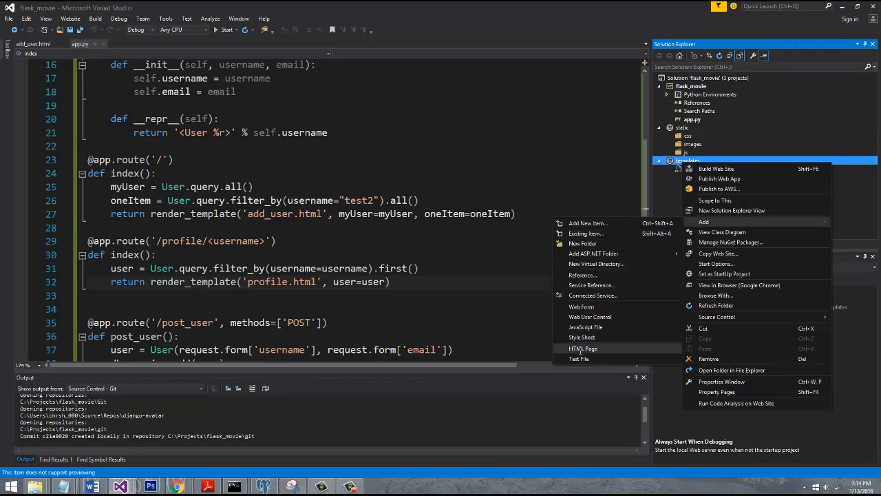
click(584, 348)
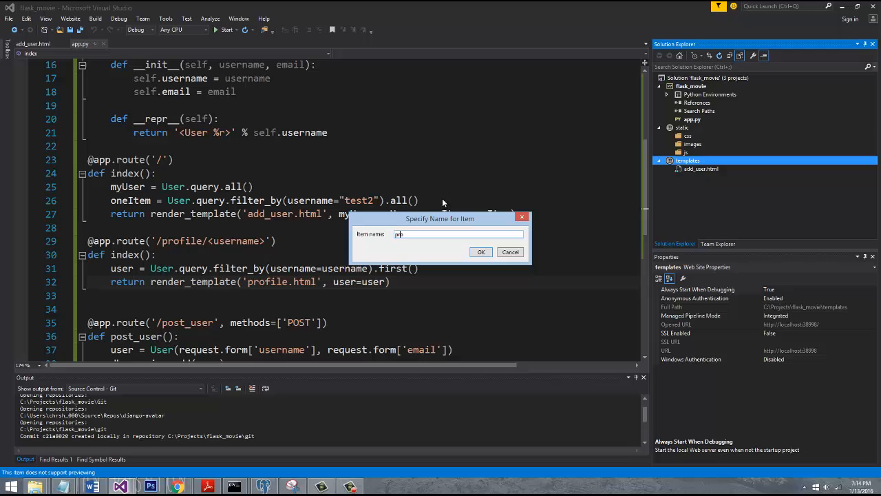
click(482, 250)
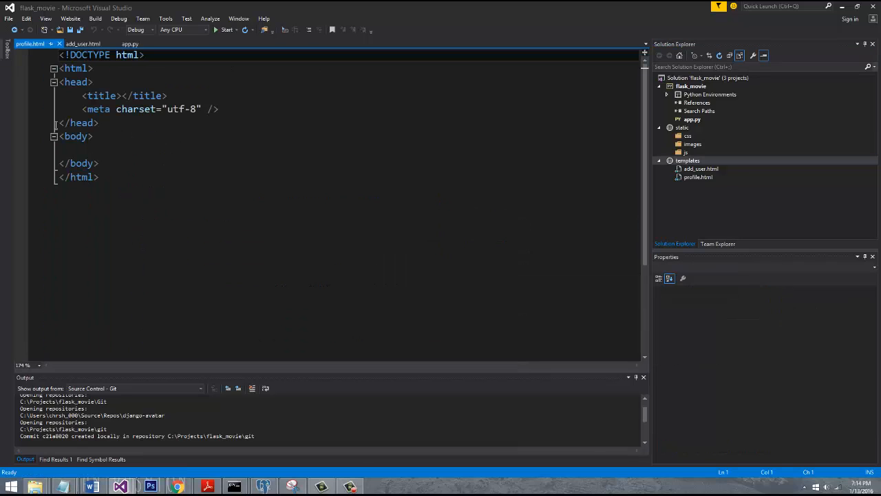
- Title the page Profile and add an <h1>{{ user.username }} - Profile</h1> heading
text(P)
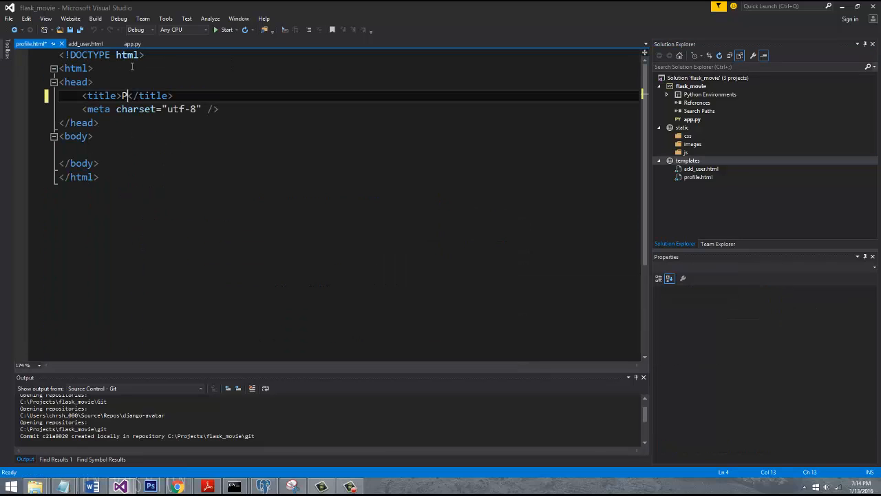
text(rofile)
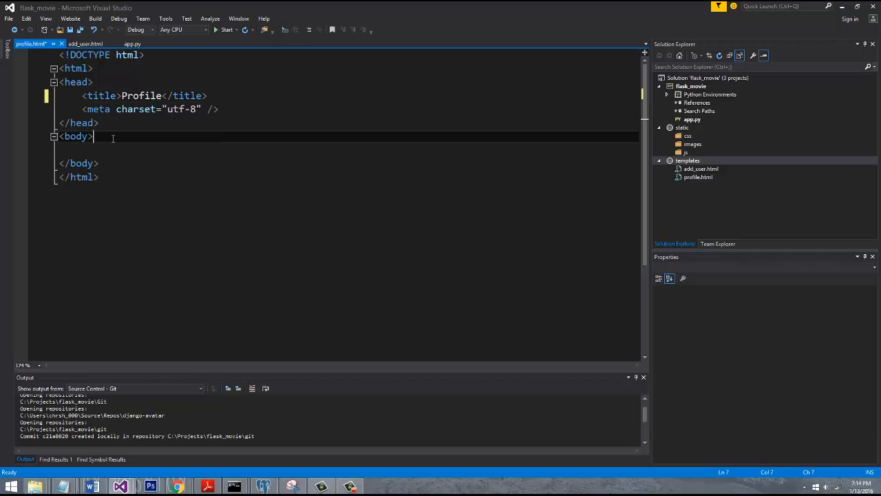
text(<h1></h1>)
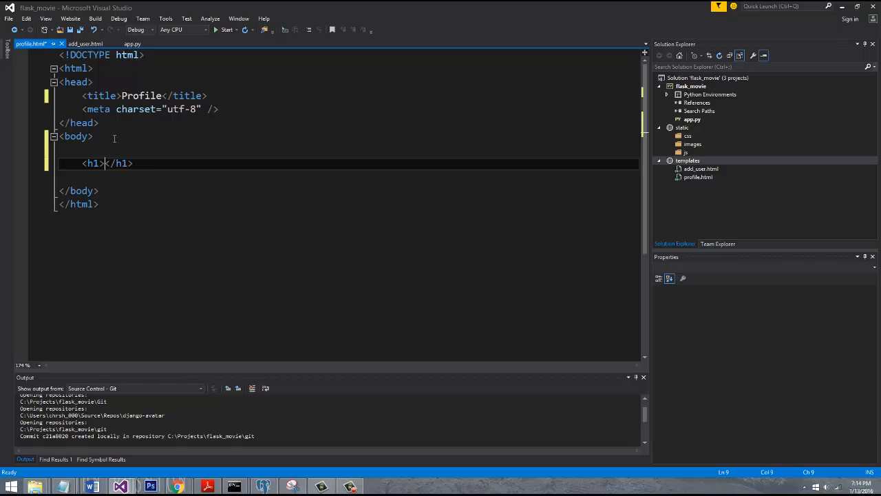
text({{ user. }})
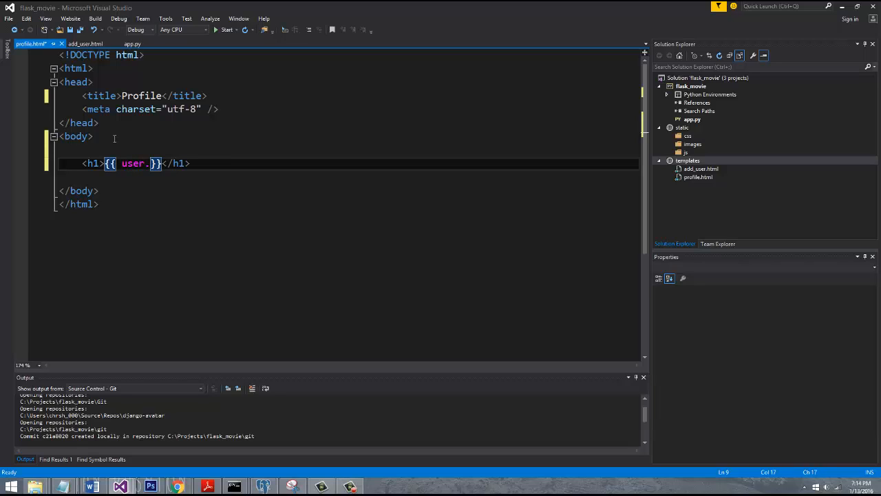
text(username)
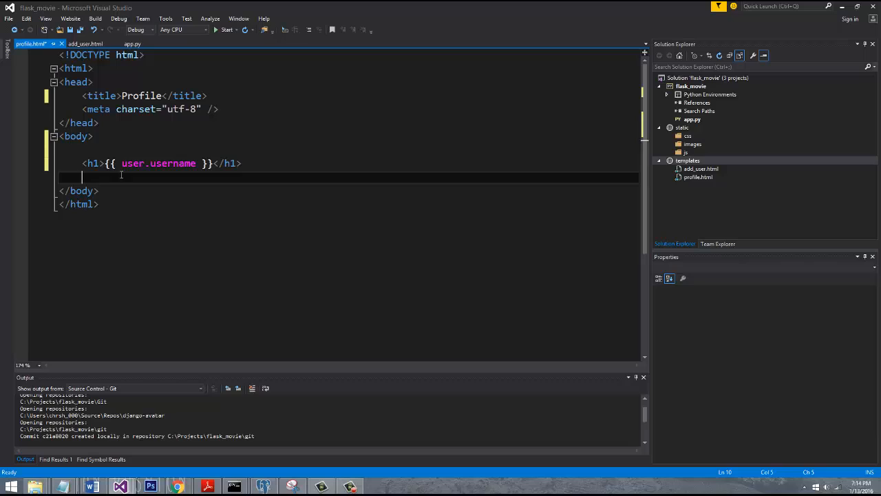
mouse_move(143, 181)
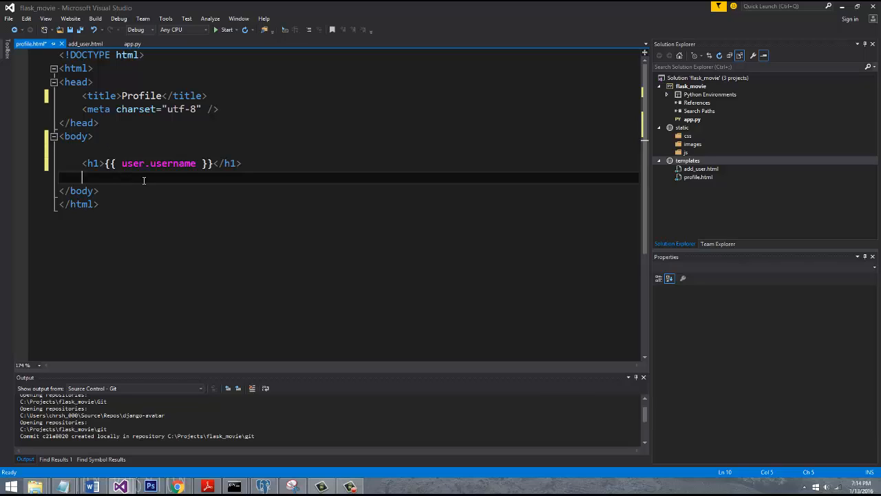
text(-)
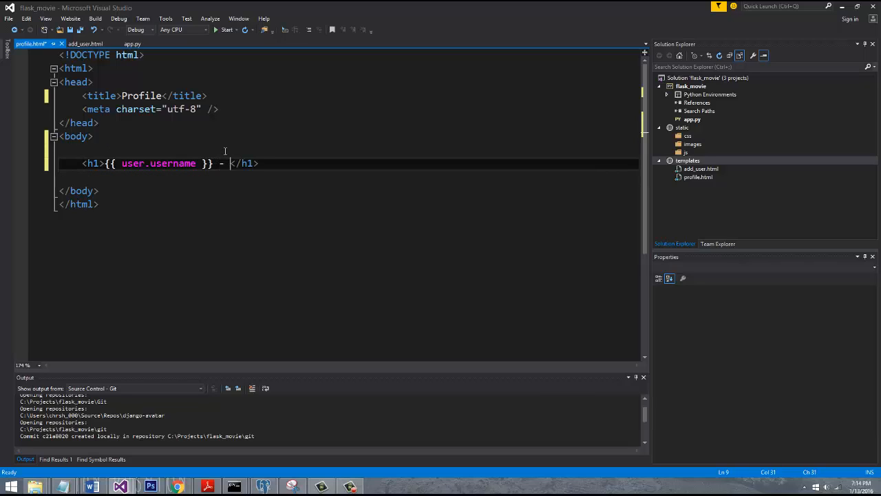
text(Profile)
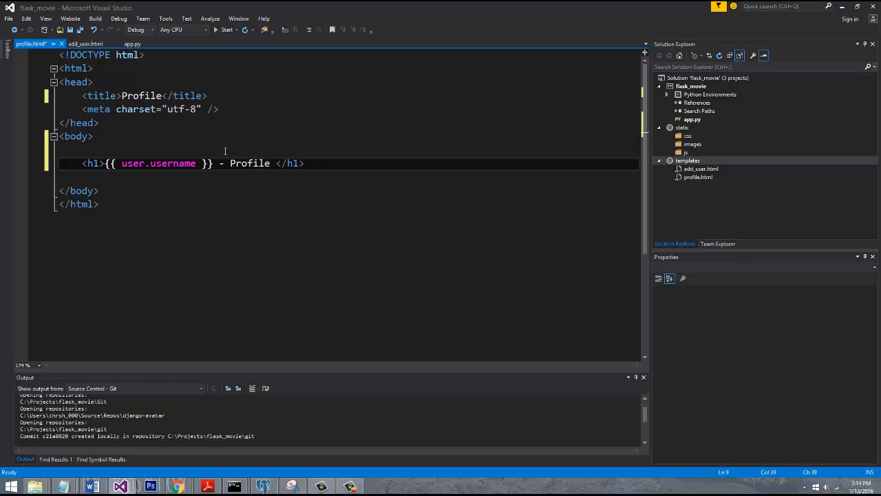
key(Backspace)
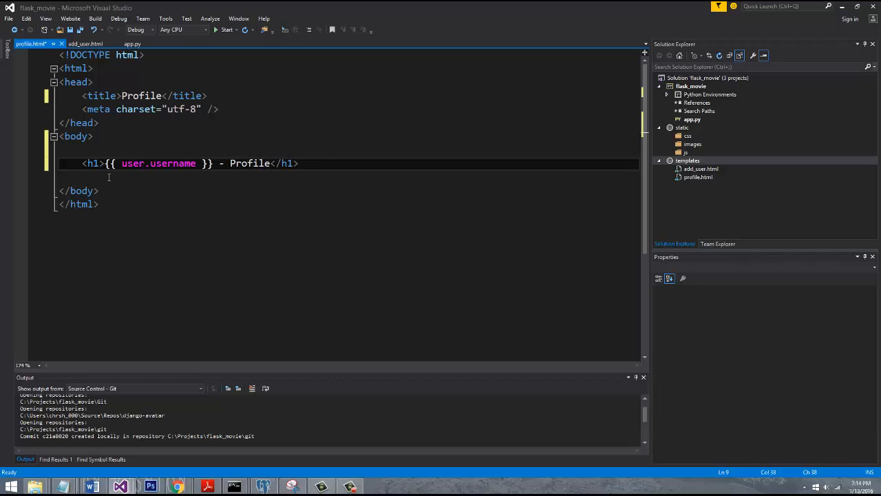
key(enter)
text(<h1>{{ user.username }}</h1>)
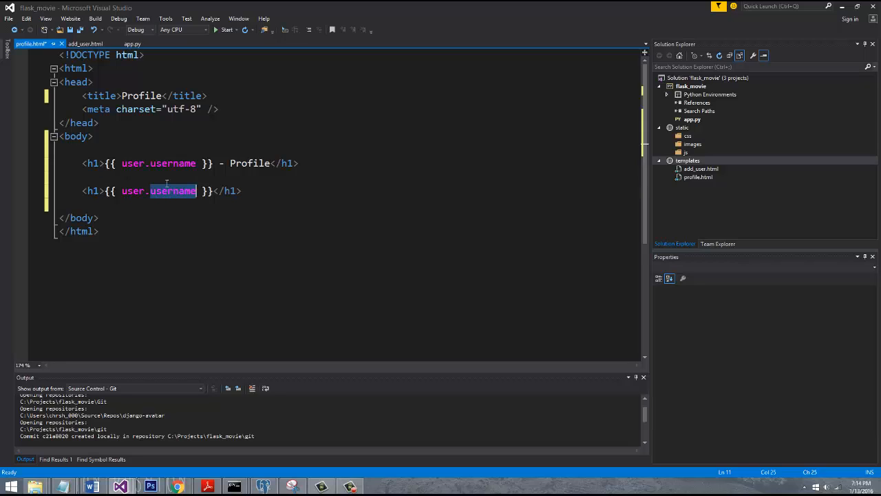
- Add an <h2>Email: {{ user.email }}</h2> line and save the template
text(email)
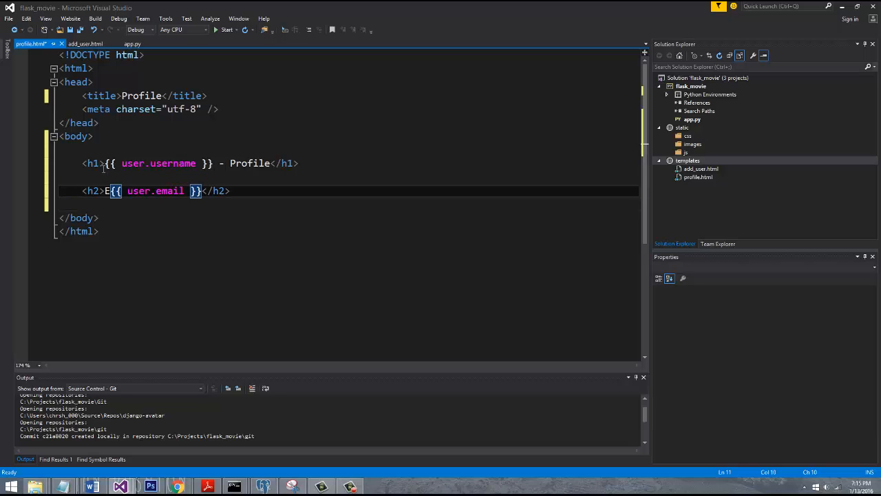
text(mail:)
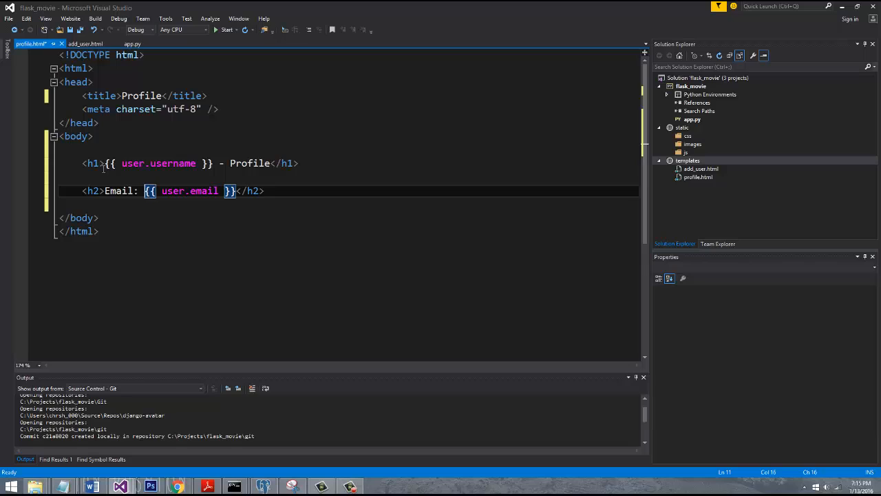
key(ctrl+s)
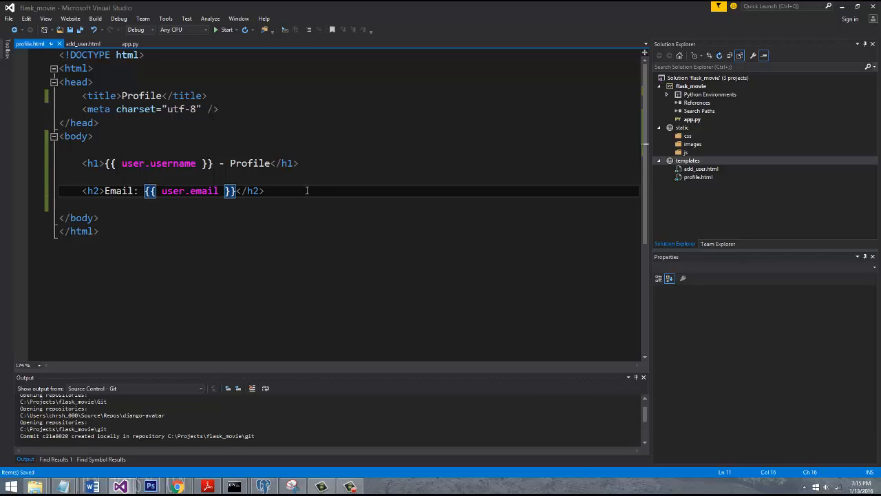
mouse_move(188, 148)
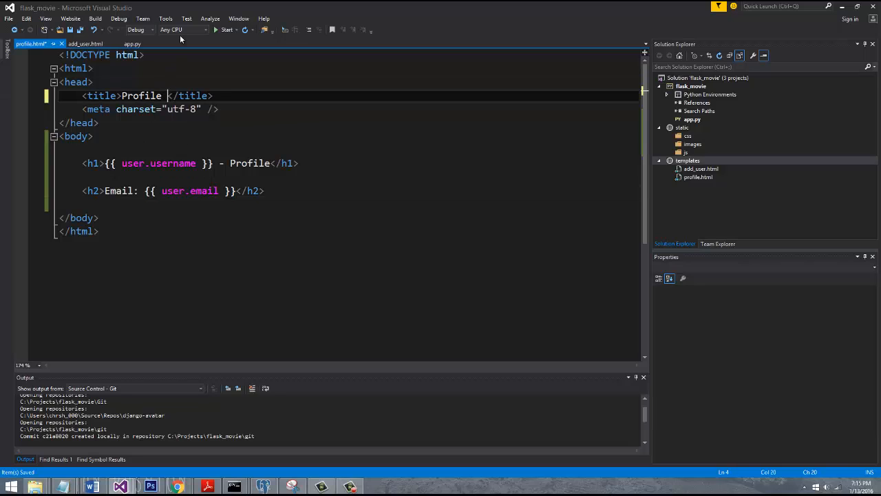
- Append | {{ user.username }} to the title, then show the add_user.html template
text(| {{ user }})
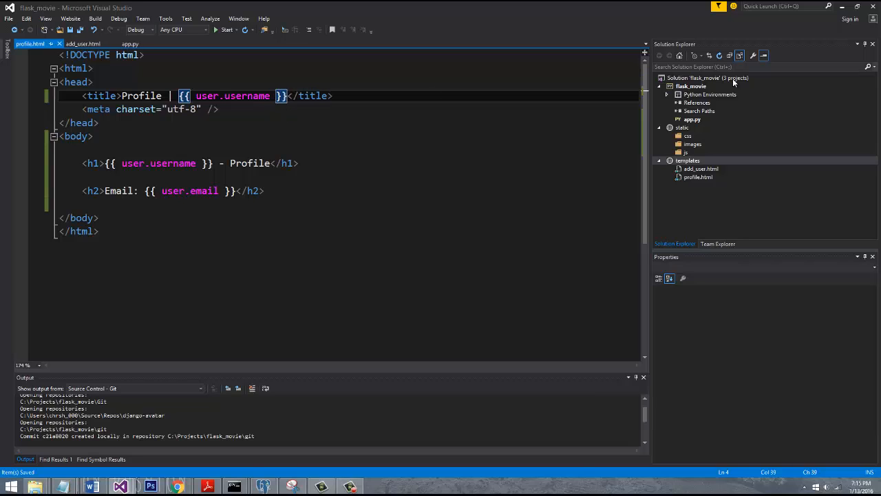
click(82, 43)
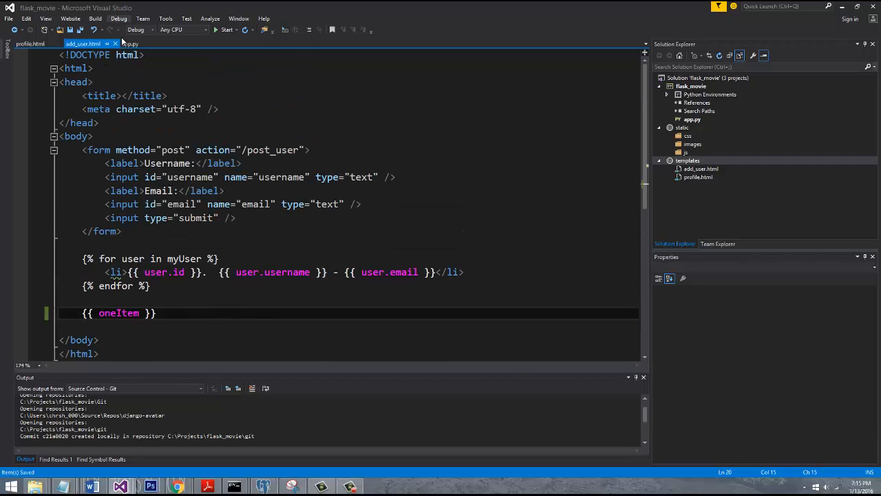
- Return to app.py and inspect the word profile in the /profile/<username> route
click(130, 42)
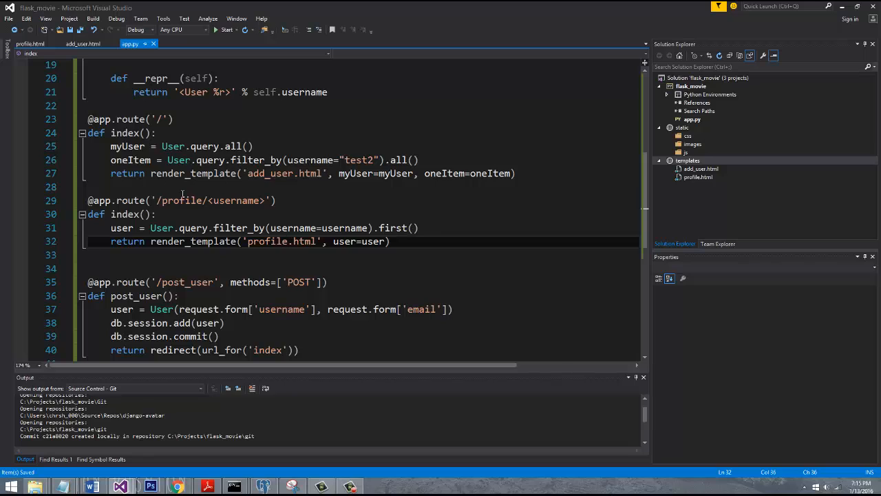
double_click(174, 201)
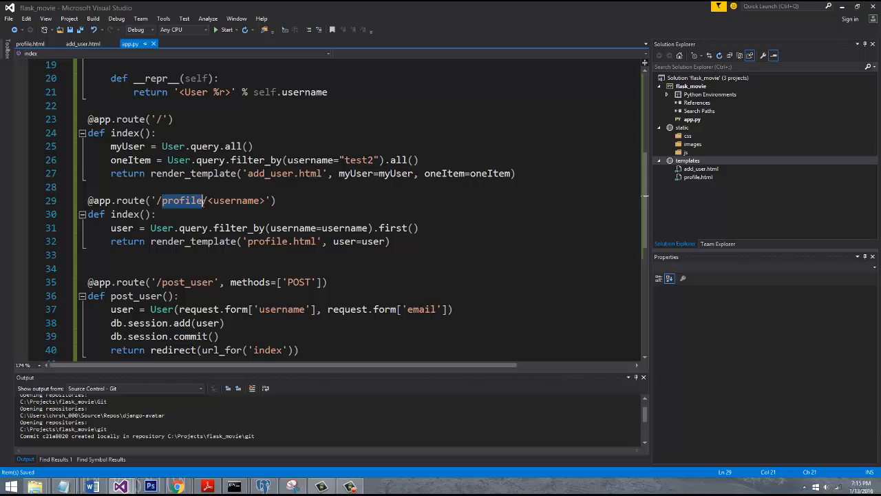
mouse_move(307, 208)
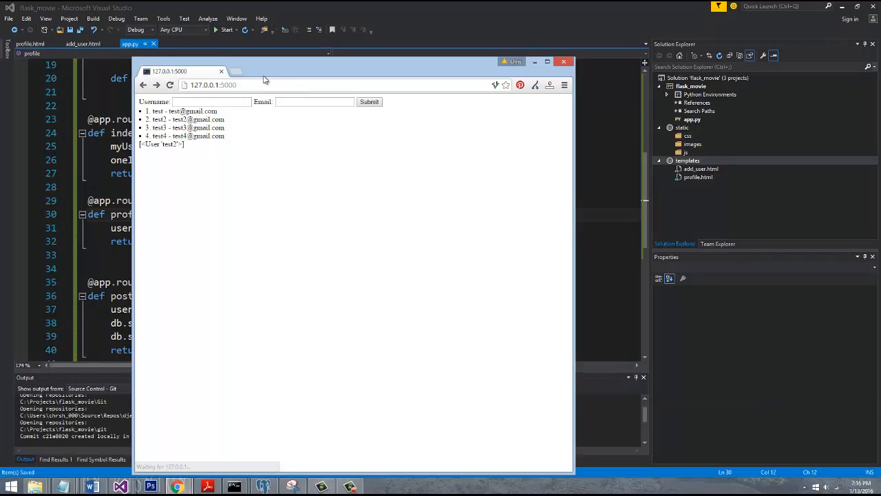
- Visit 127.0.0.1:5000/profile/test3 in Chrome and copy 'username' from the TypeError message
click(287, 85)
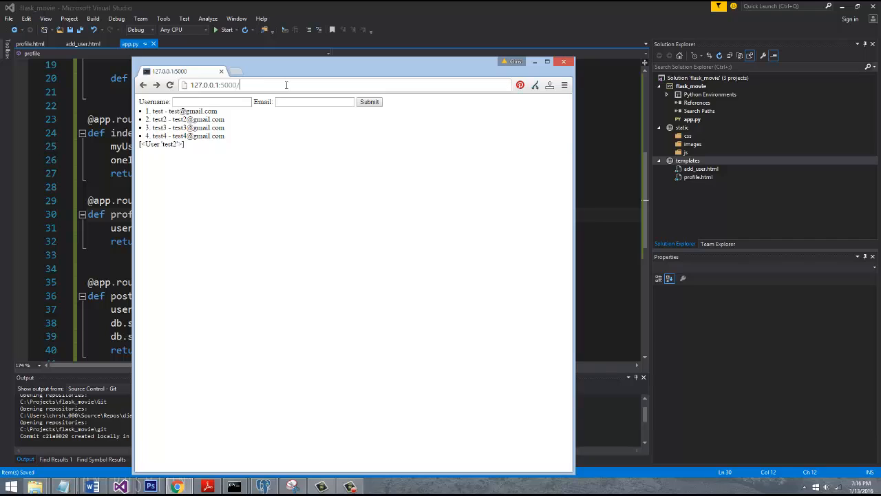
text(profile/)
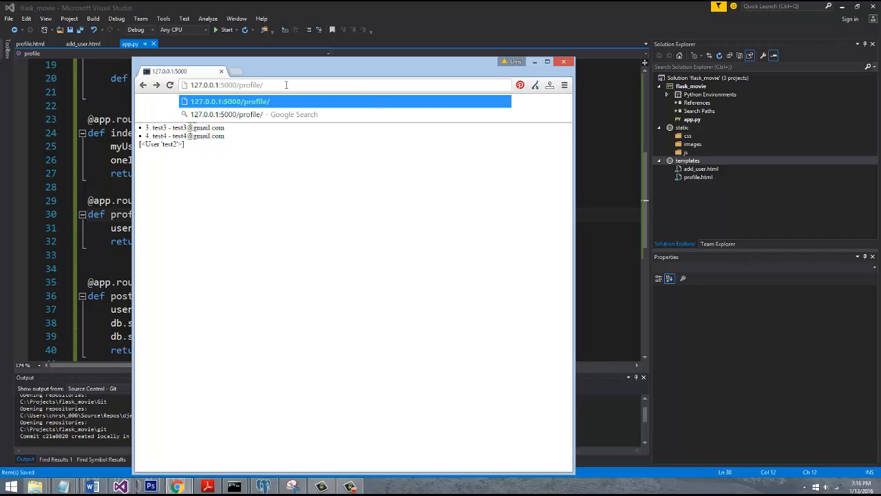
text(test3)
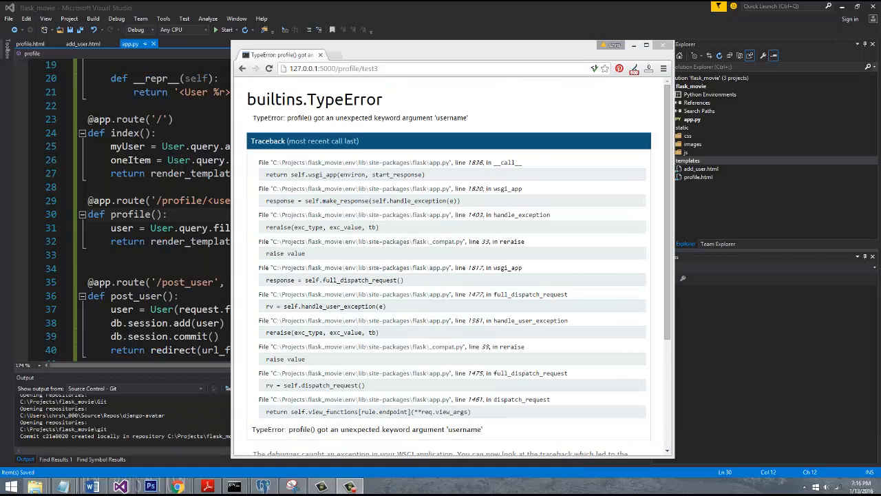
mouse_move(443, 136)
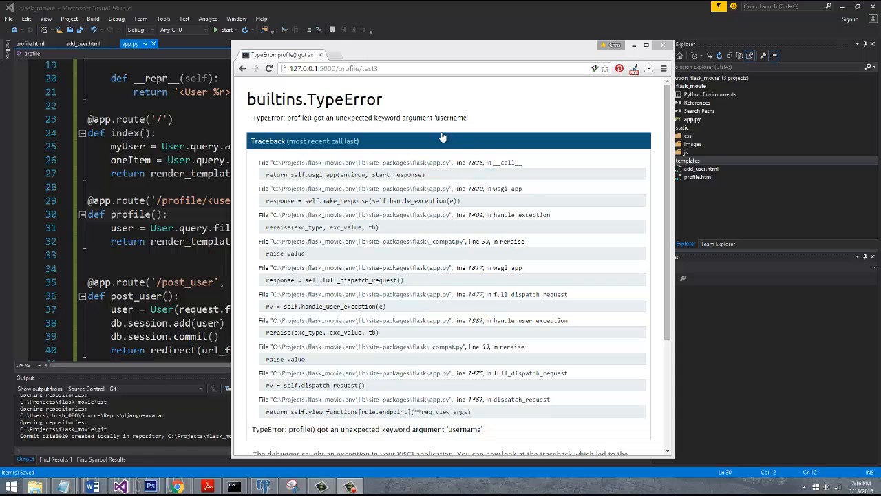
right_click(451, 117)
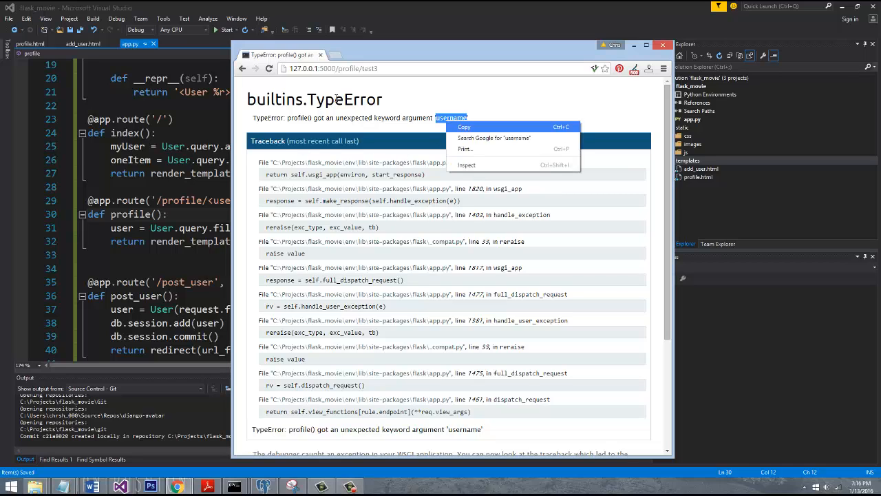
click(405, 118)
text(username)
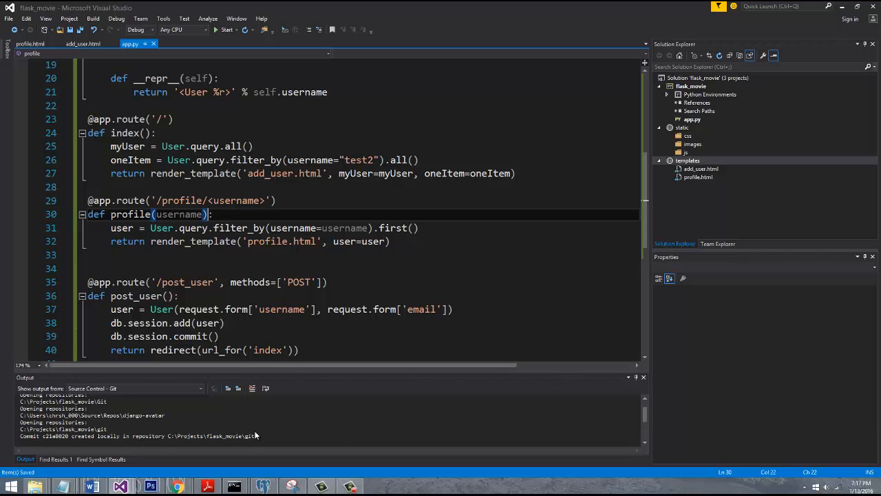
- Paste username as the profile() parameter, then return to the Chrome error window
click(234, 487)
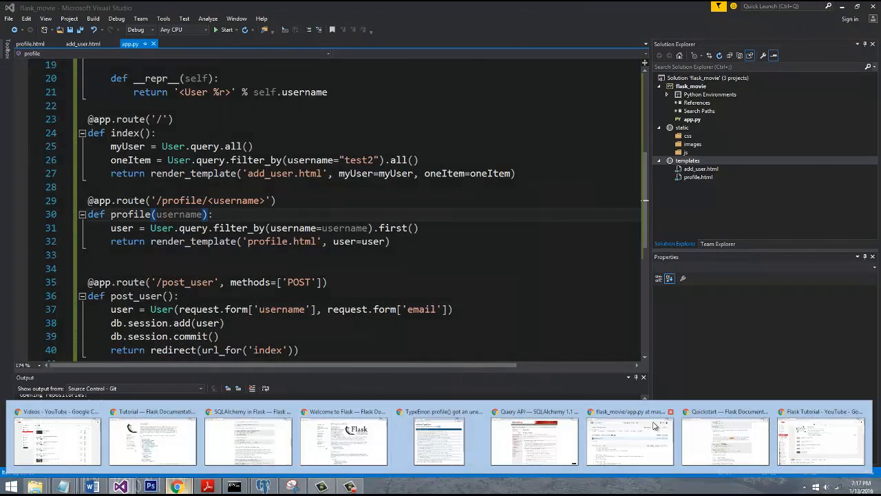
click(439, 441)
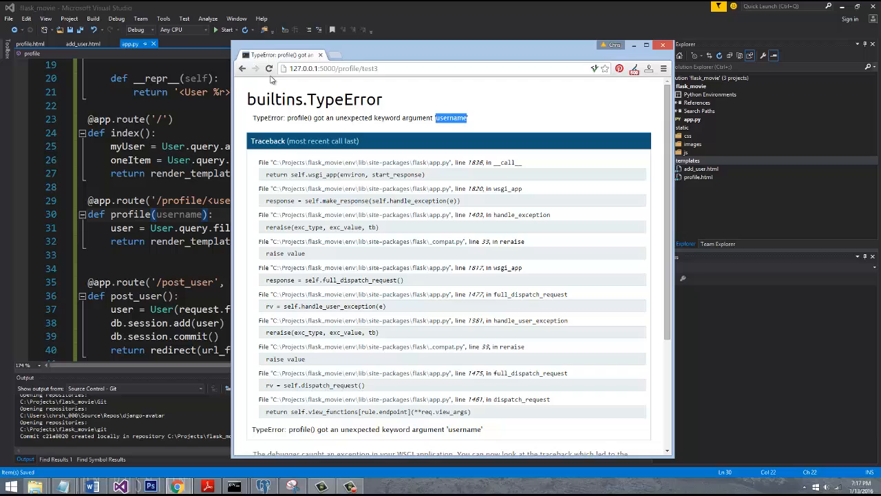
click(268, 68)
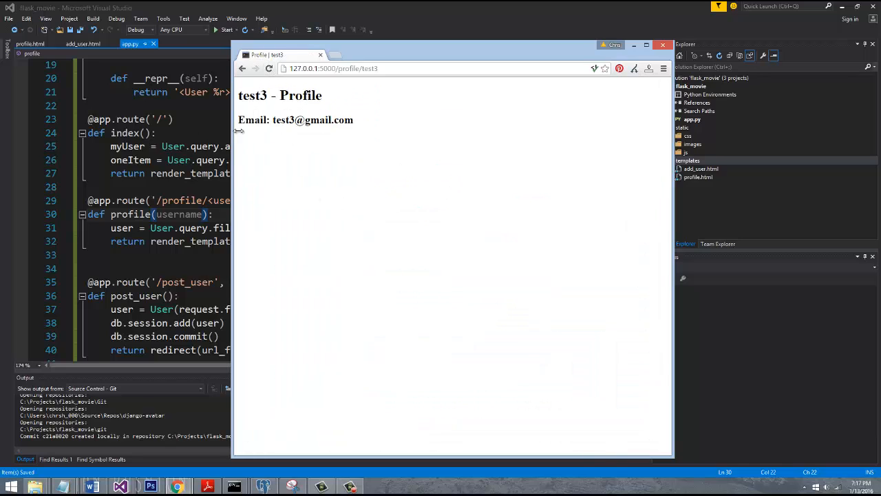
mouse_move(375, 66)
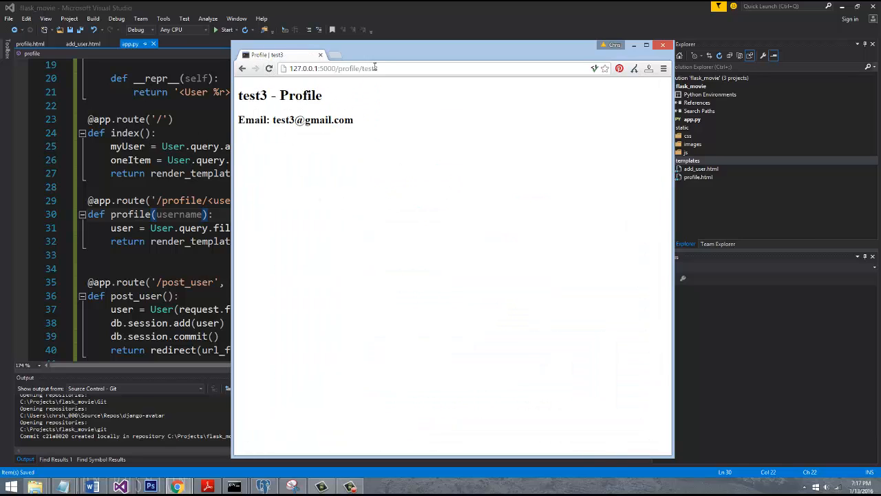
double_click(368, 69)
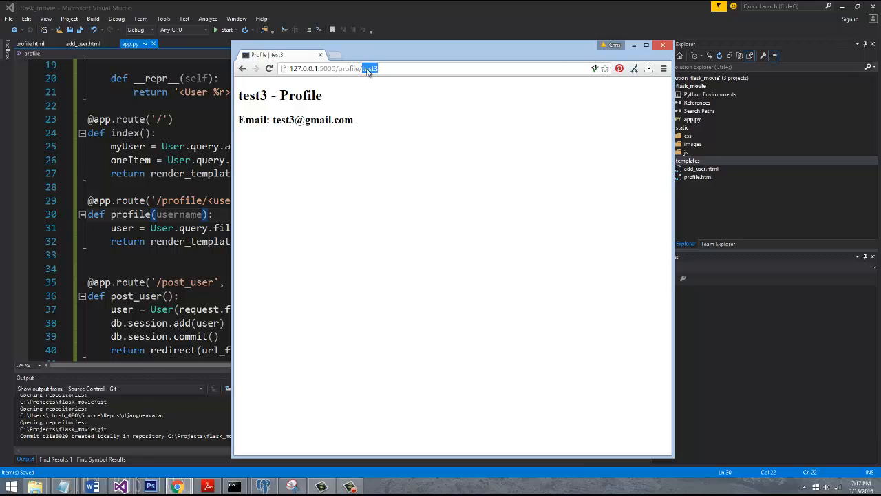
mouse_move(364, 124)
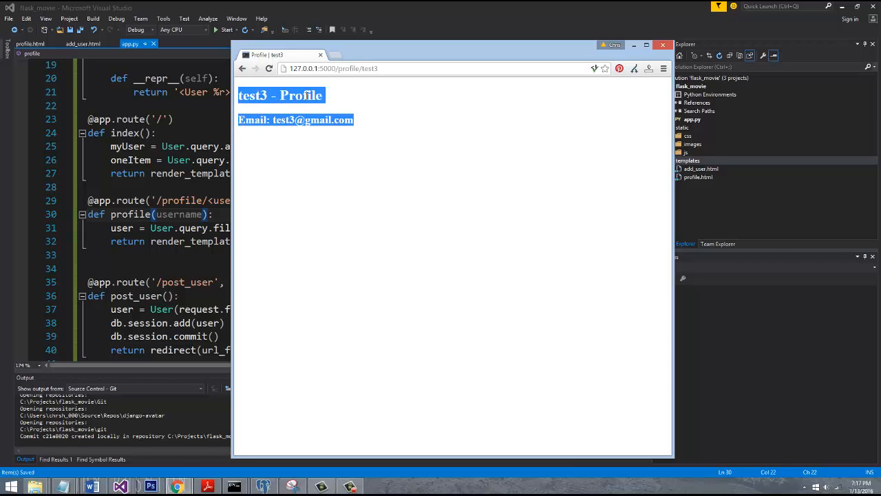
mouse_move(364, 83)
text(adfa)
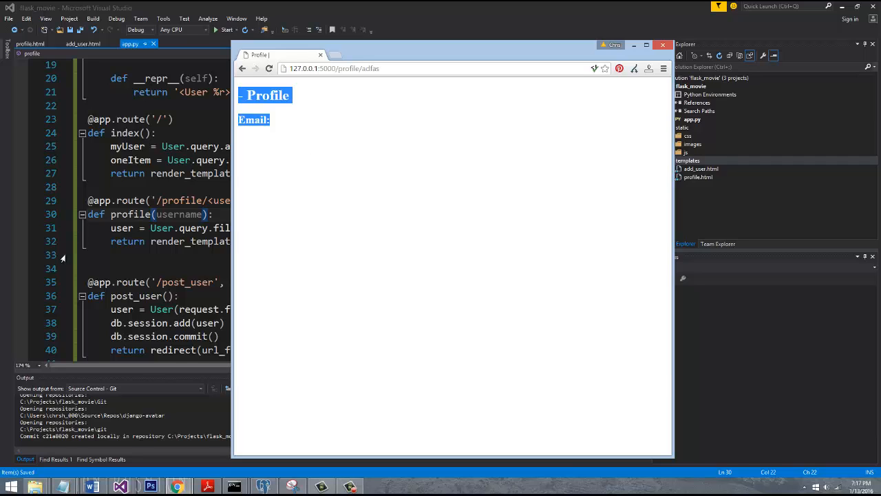
mouse_move(278, 77)
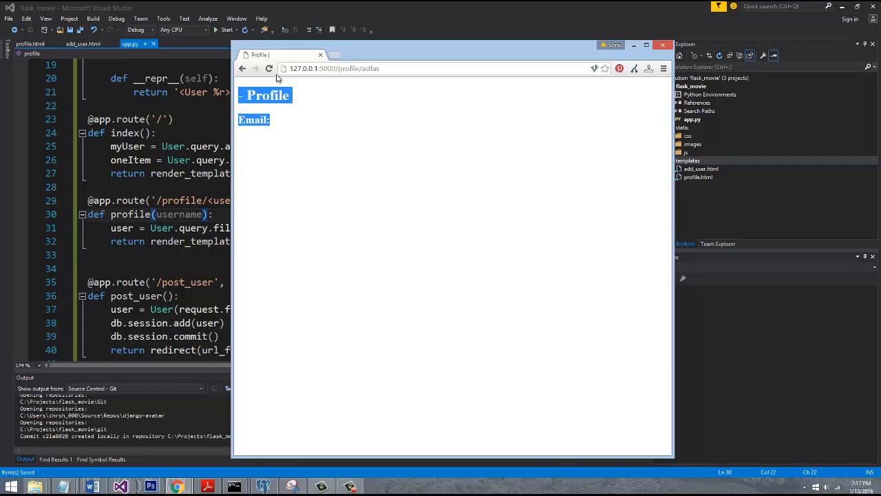
mouse_move(270, 140)
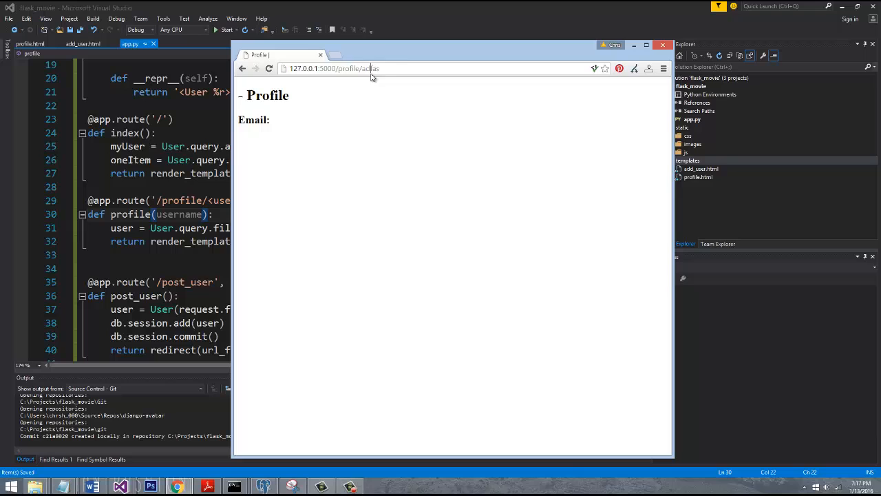
- Load /profile/test2 then /profile/test4, and view the stored rows of PostgreSQL's user table
double_click(369, 69)
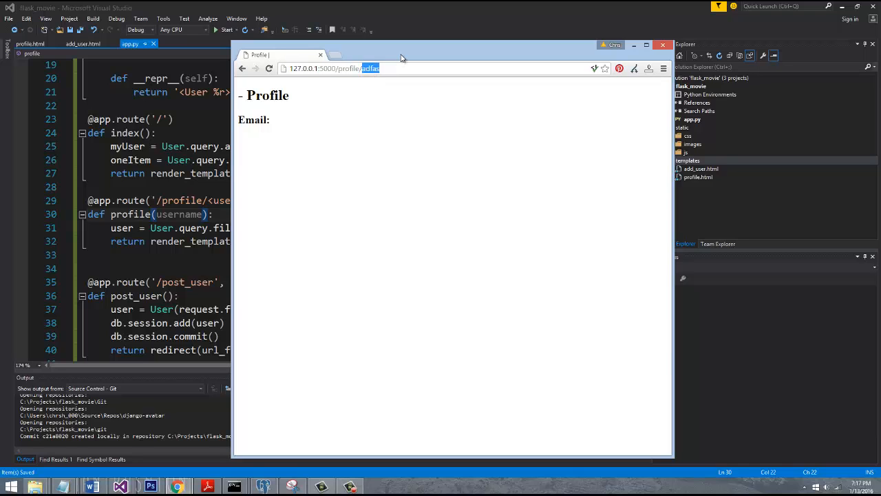
text(test2)
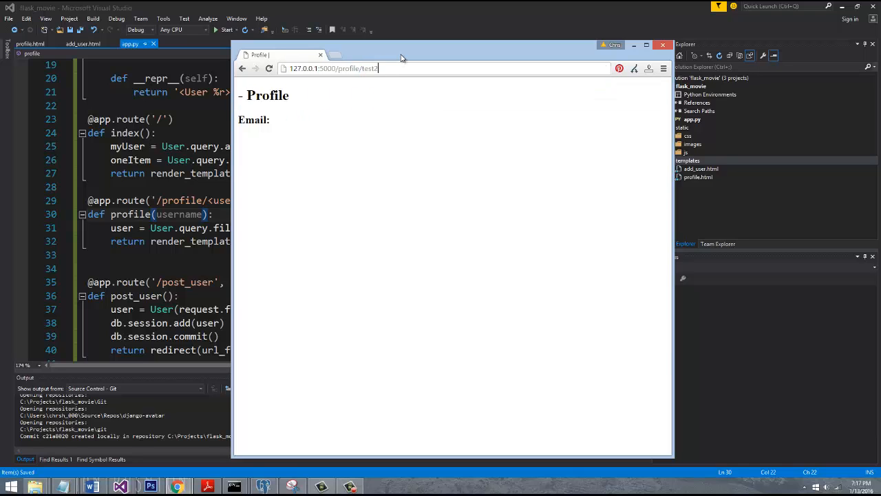
key(Return)
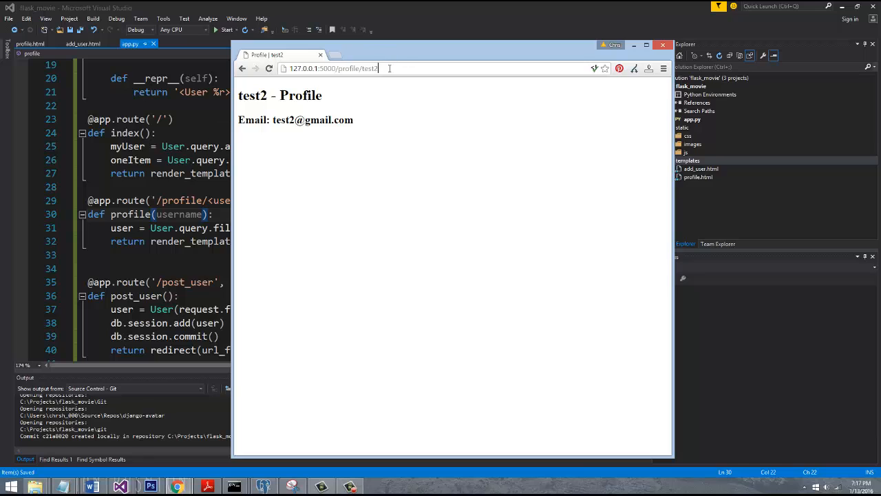
text(test4)
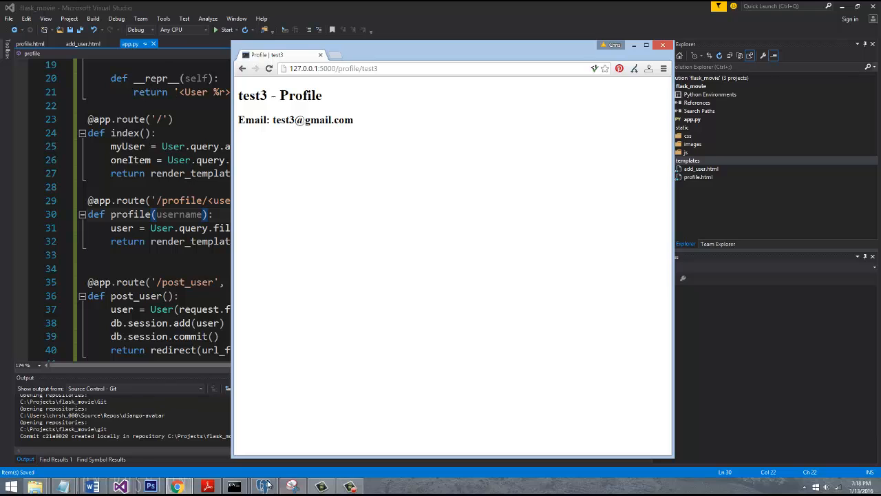
click(265, 487)
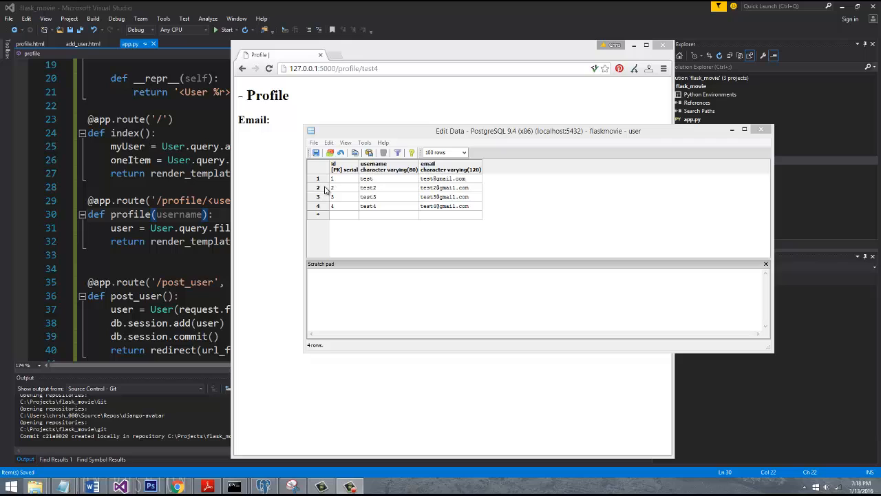
click(369, 207)
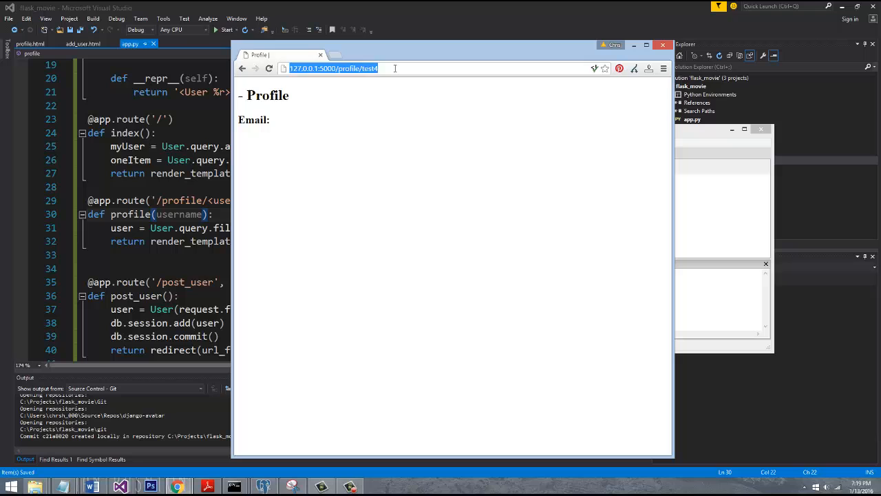
key(Return)
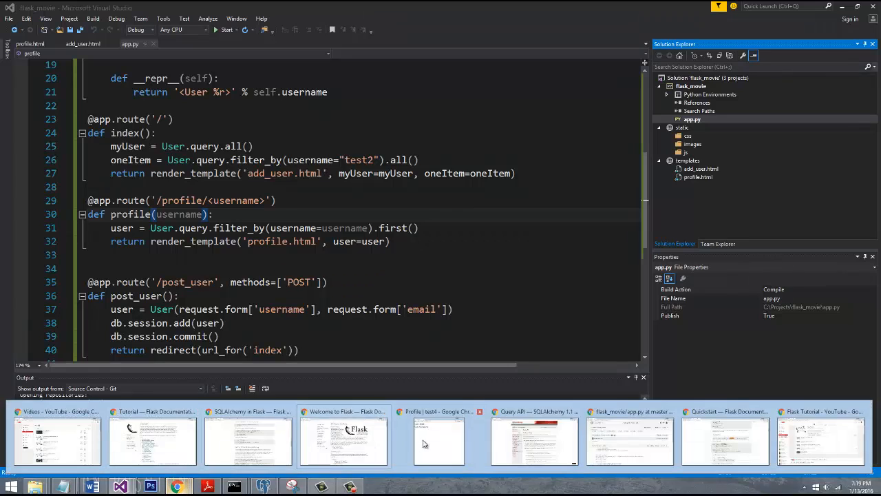
click(438, 440)
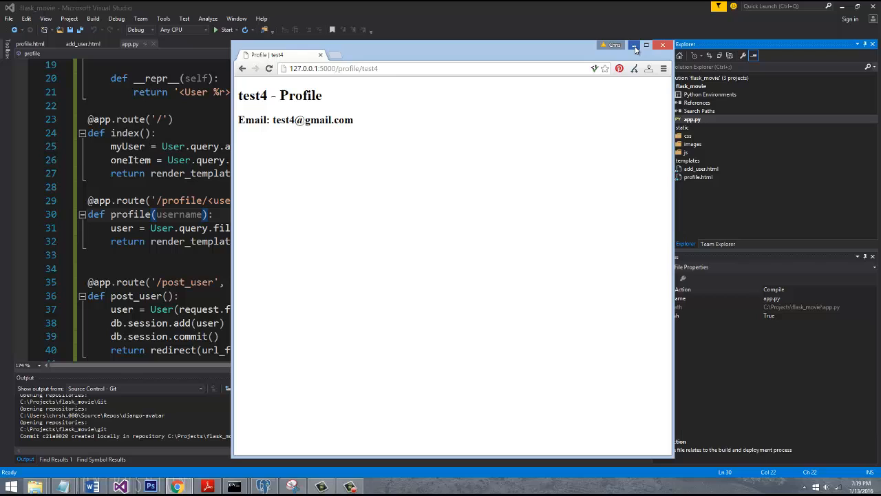
mouse_move(633, 46)
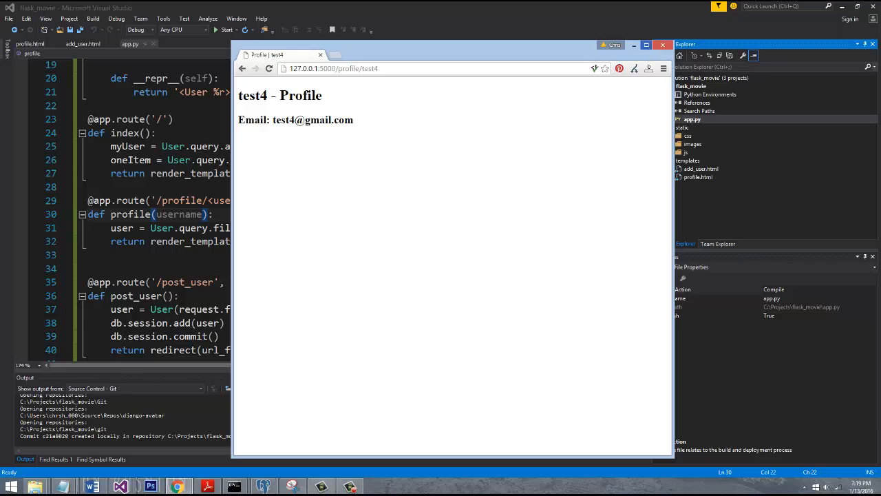
mouse_move(349, 147)
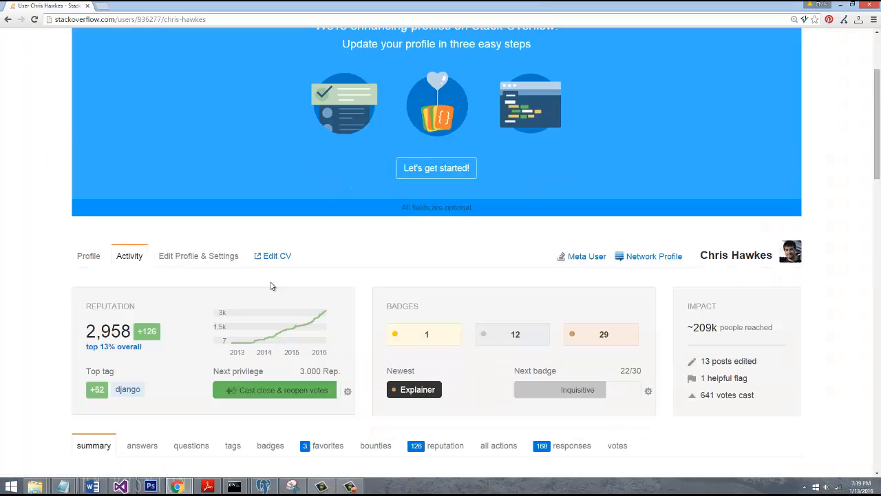
click(88, 255)
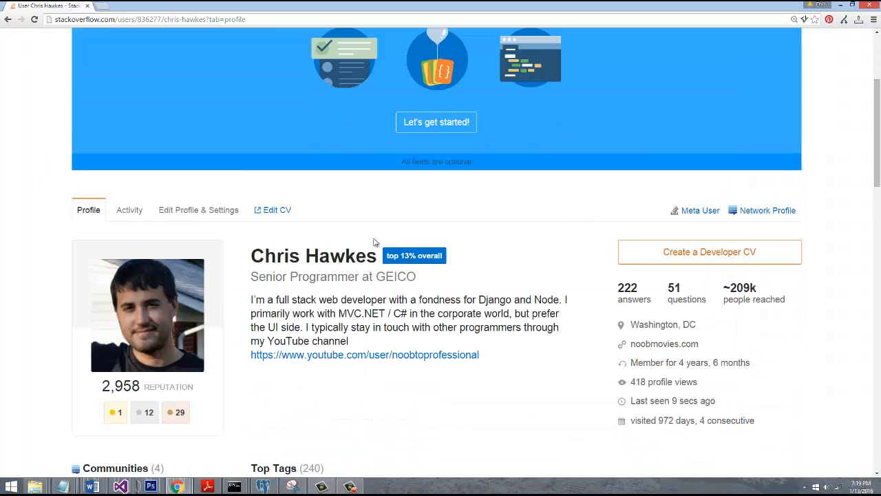
scroll(down, 3)
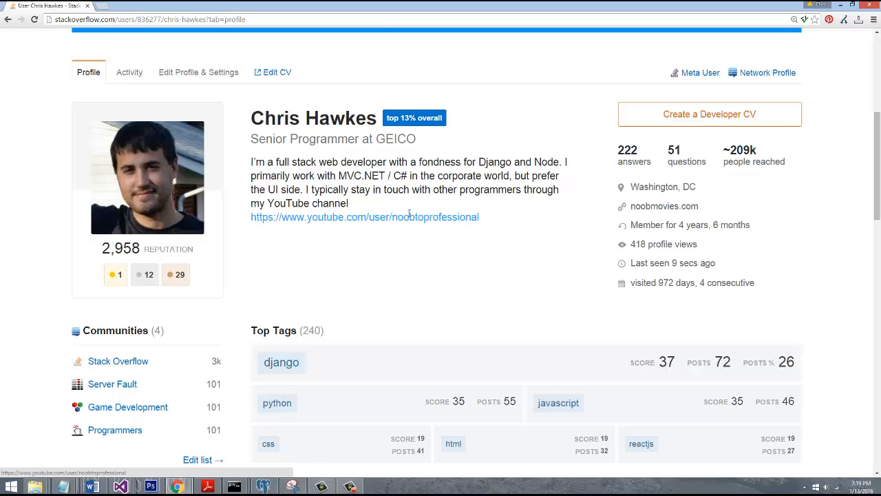
scroll(down, 3)
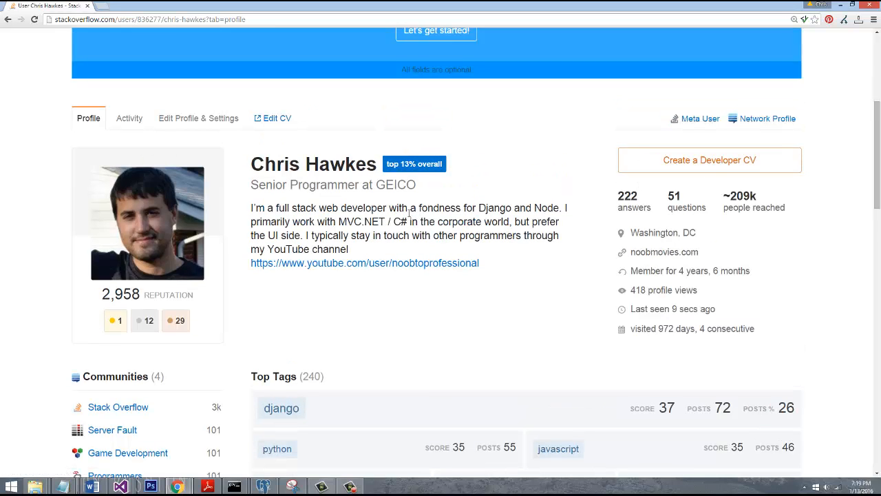
mouse_move(496, 253)
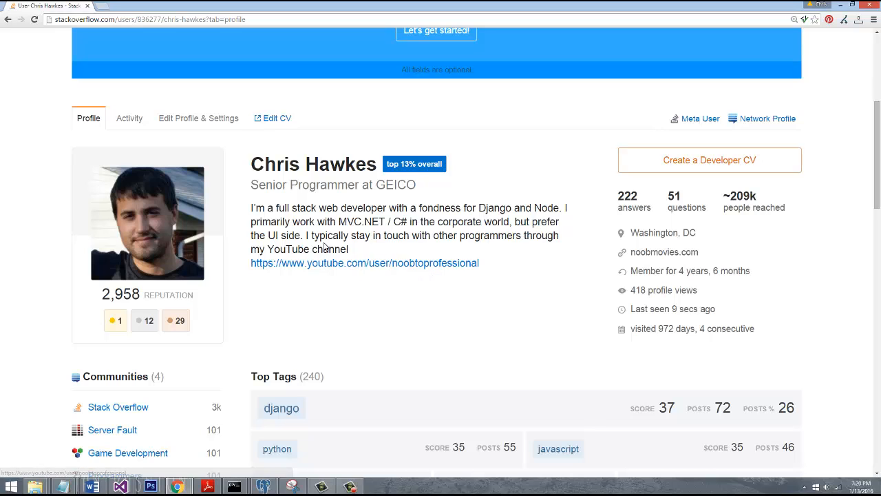
scroll(up, 3)
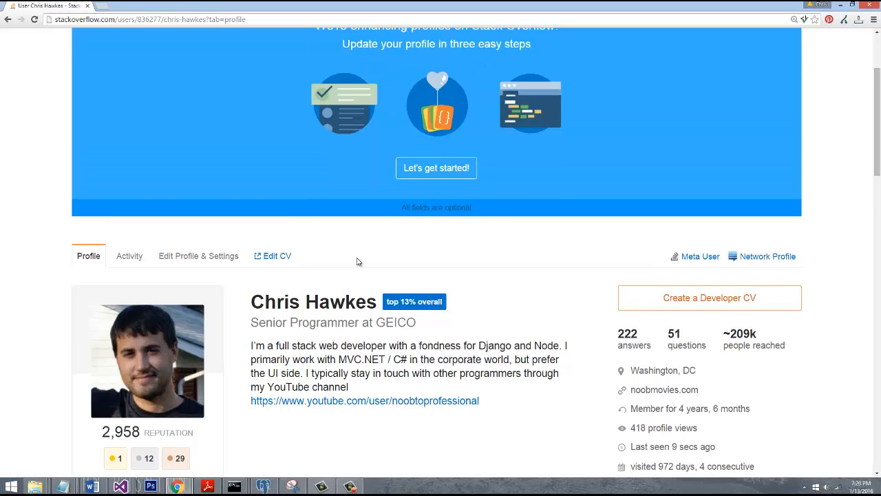
scroll(down, 3)
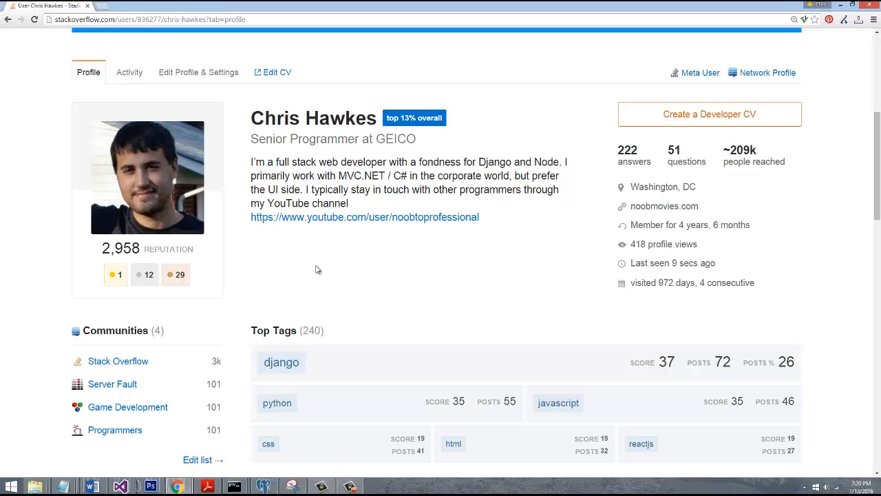
mouse_move(570, 208)
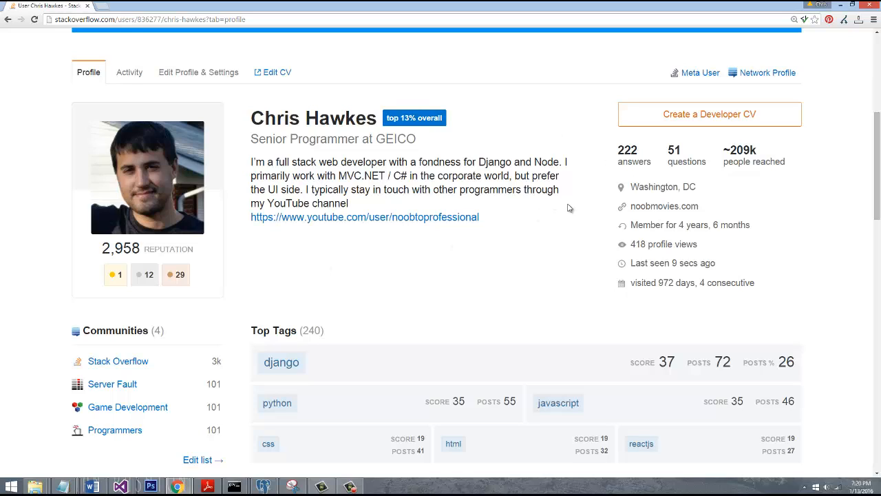
scroll(up, 3)
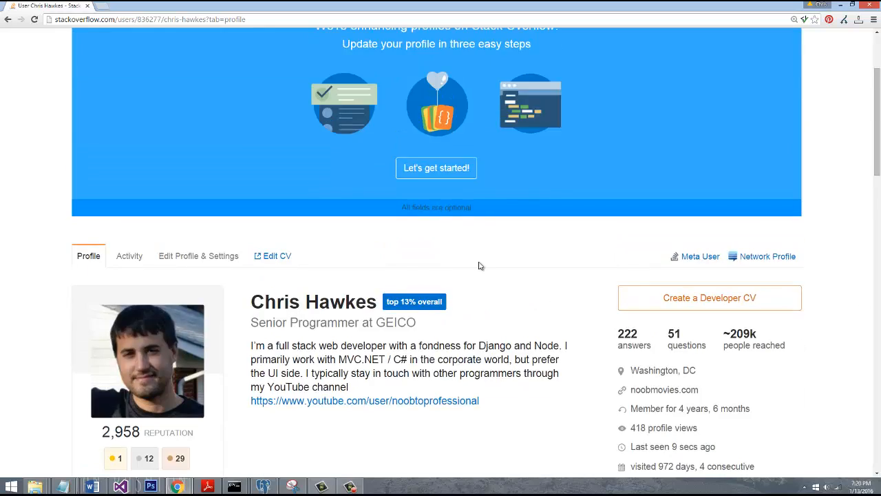
scroll(down, 3)
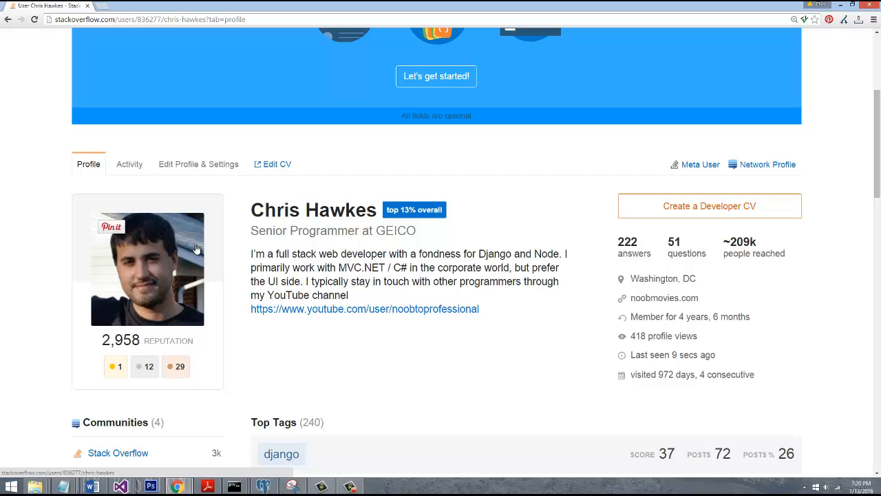
scroll(up, 3)
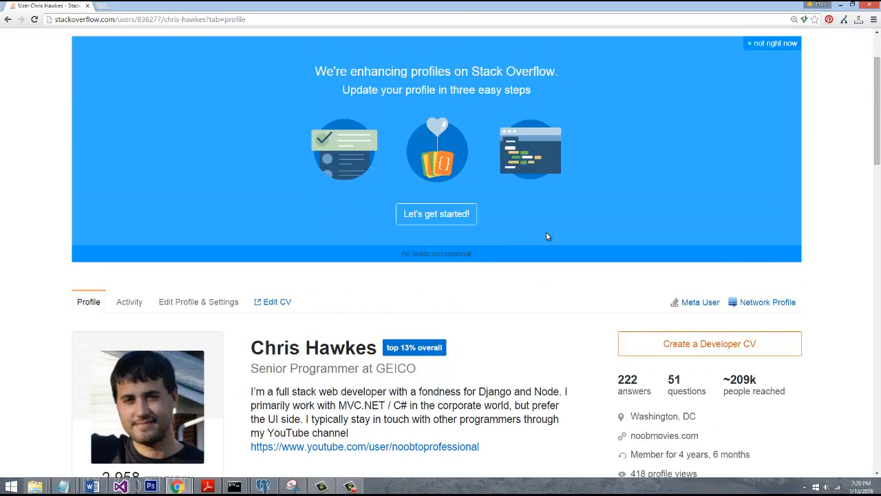
scroll(down, 3)
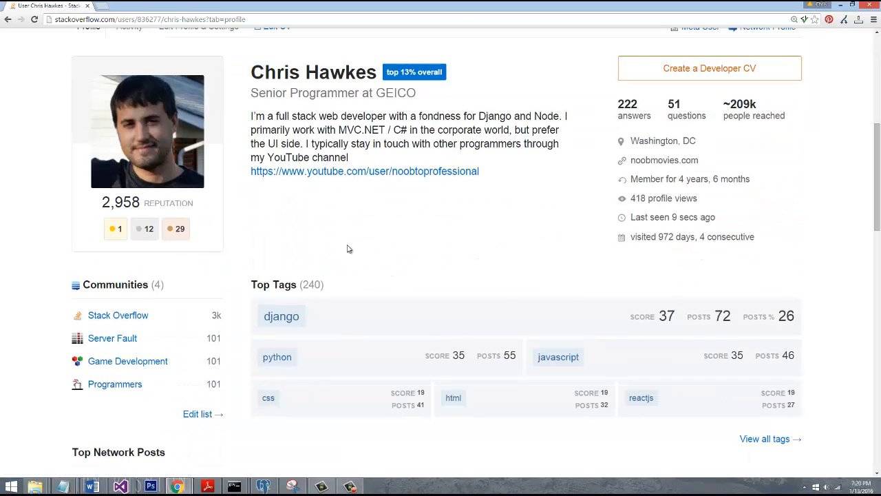
scroll(up, 3)
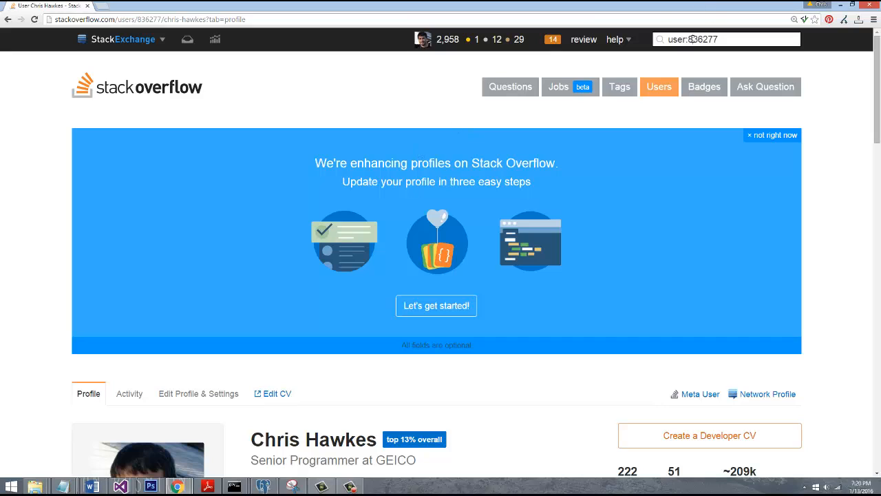
- Search the site for 'jon skeet' and filter the Users directory by 'skeet'
triple_click(726, 38)
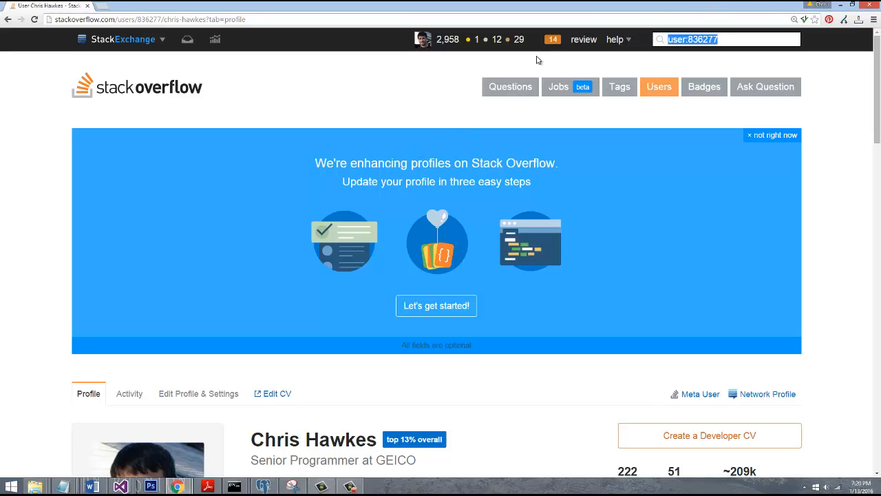
text(jon skeet)
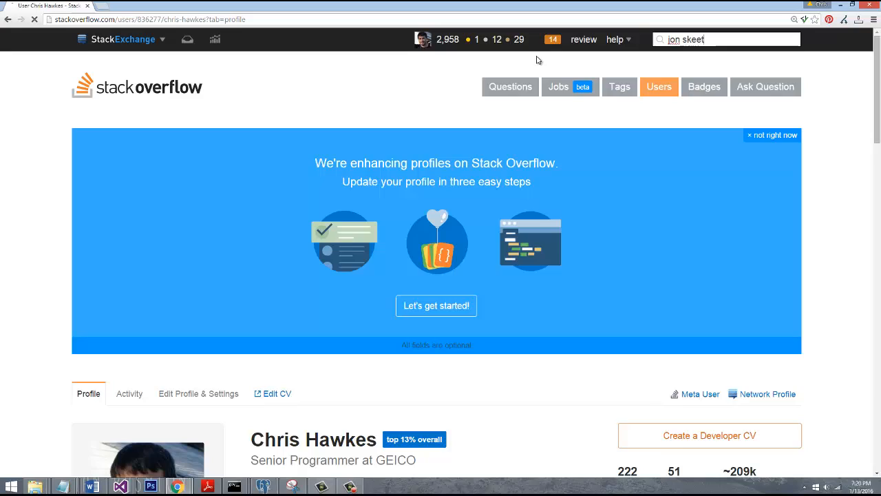
key(Return)
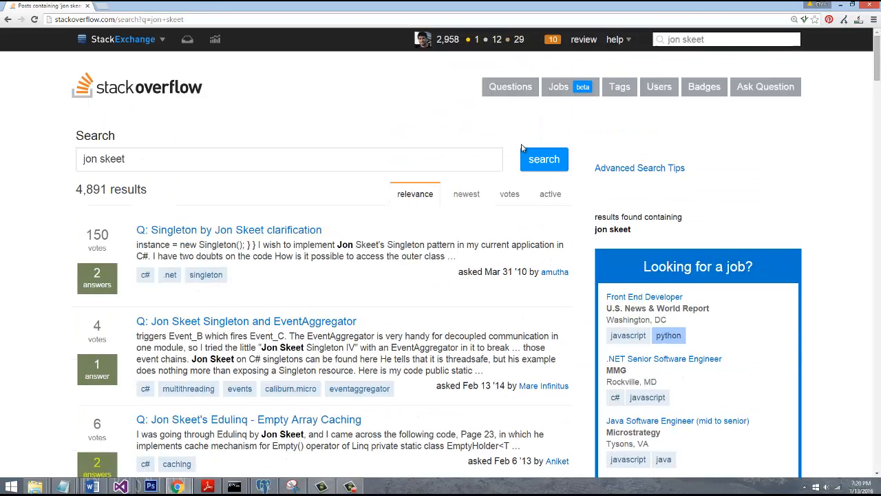
click(658, 87)
text(jon)
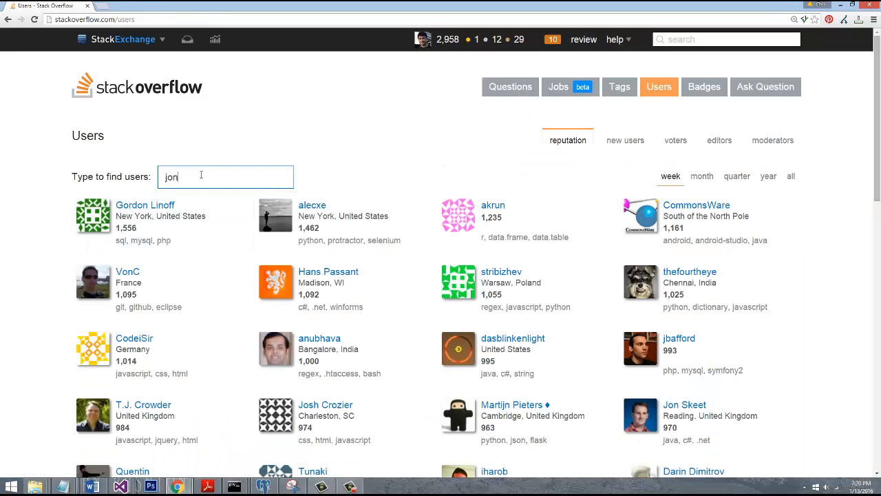
text(skeet)
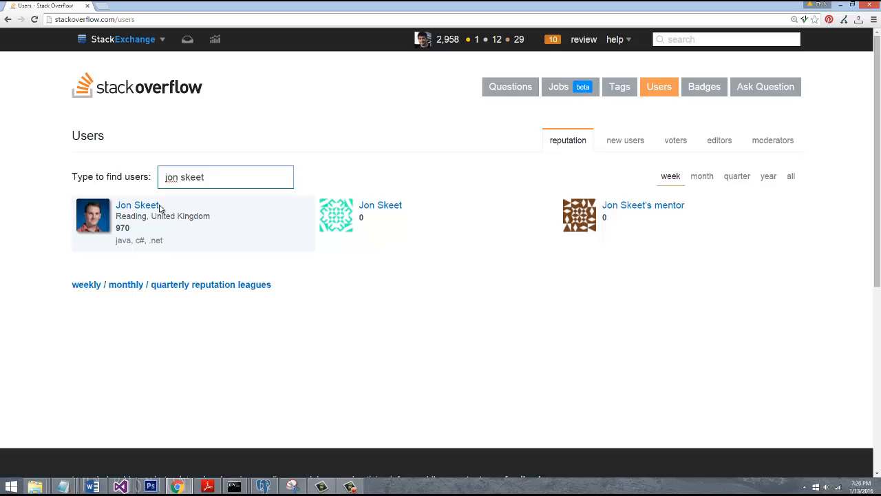
click(138, 204)
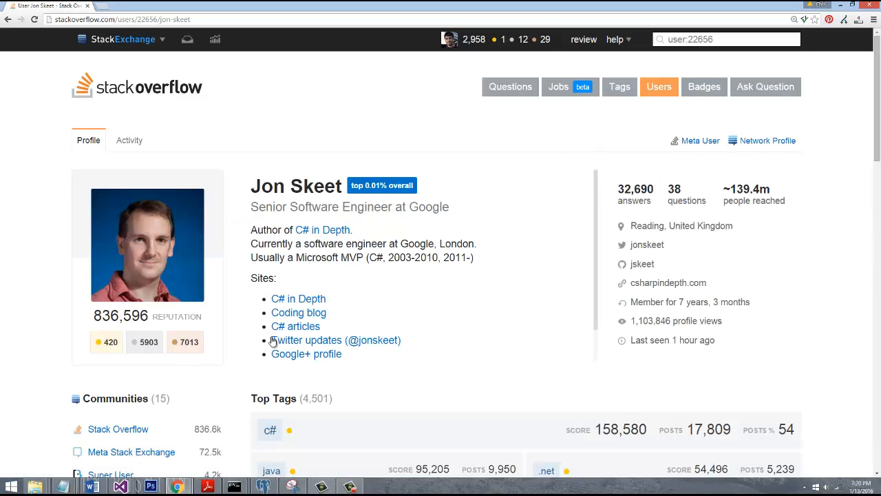
scroll(down, 3)
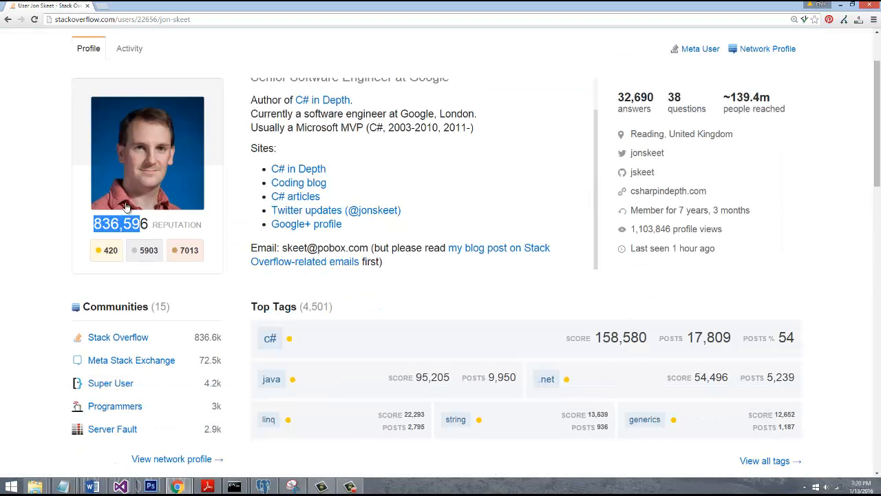
scroll(up, 3)
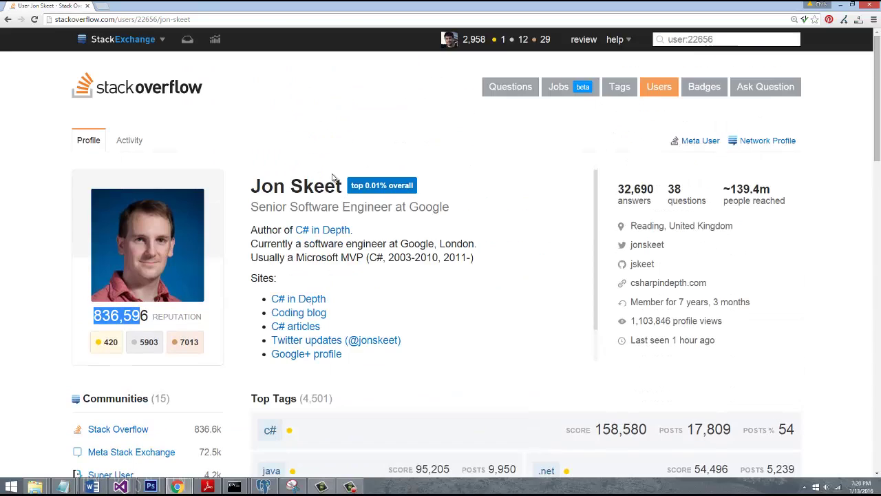
mouse_move(347, 178)
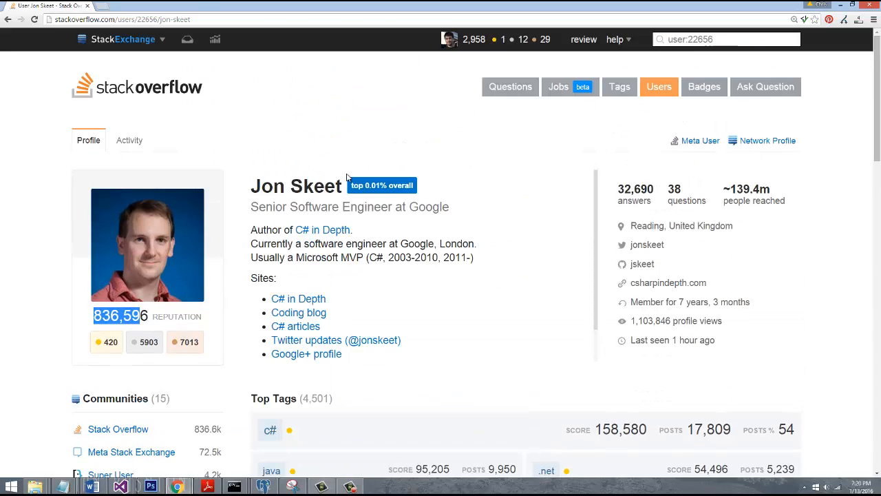
mouse_move(261, 177)
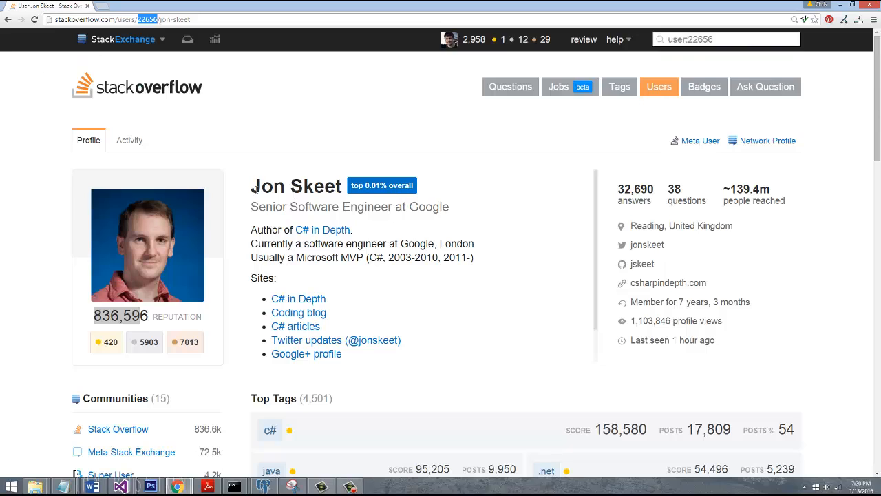
drag(252, 184, 344, 353)
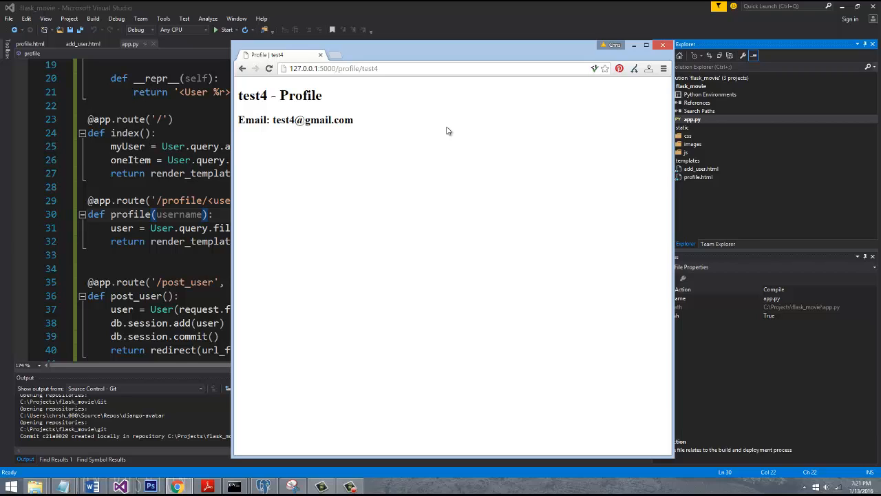
mouse_move(849, 394)
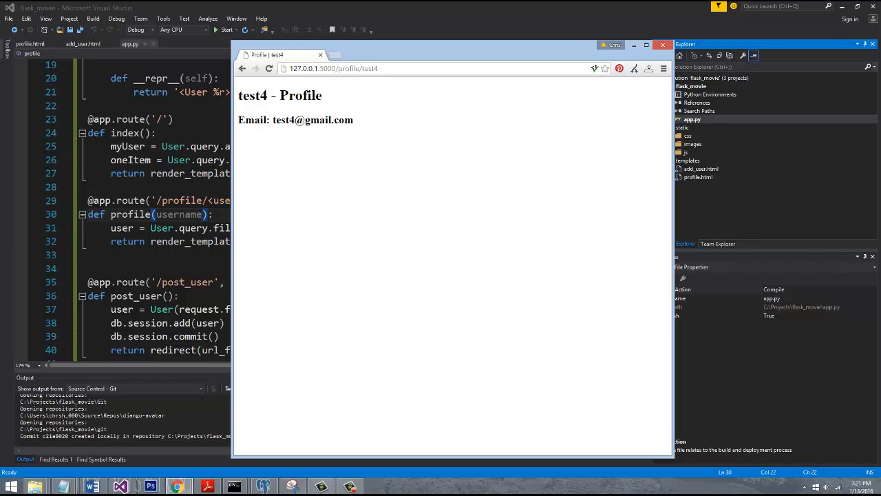
mouse_move(611, 319)
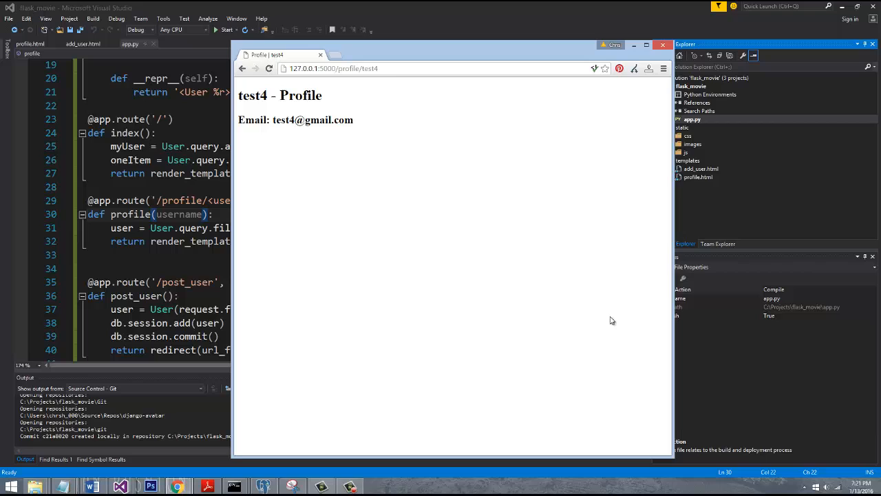